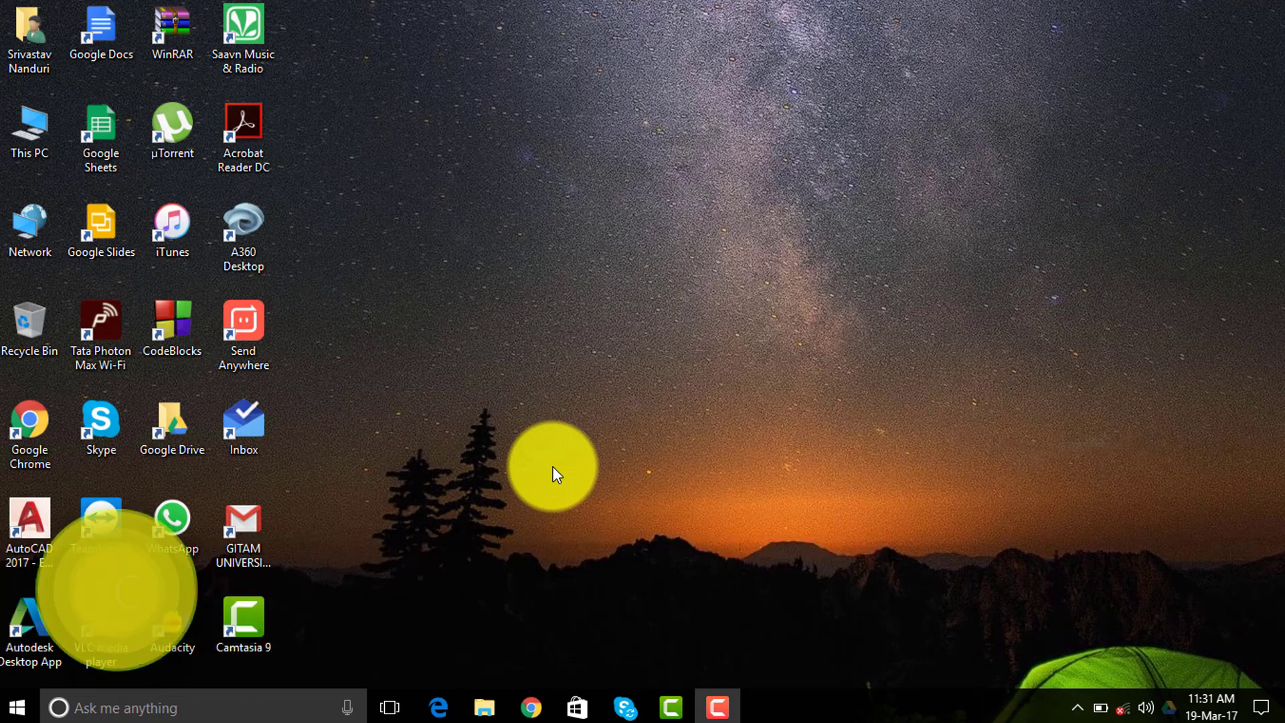
{"action": "mouse_move", "coordinate": [173, 328]}
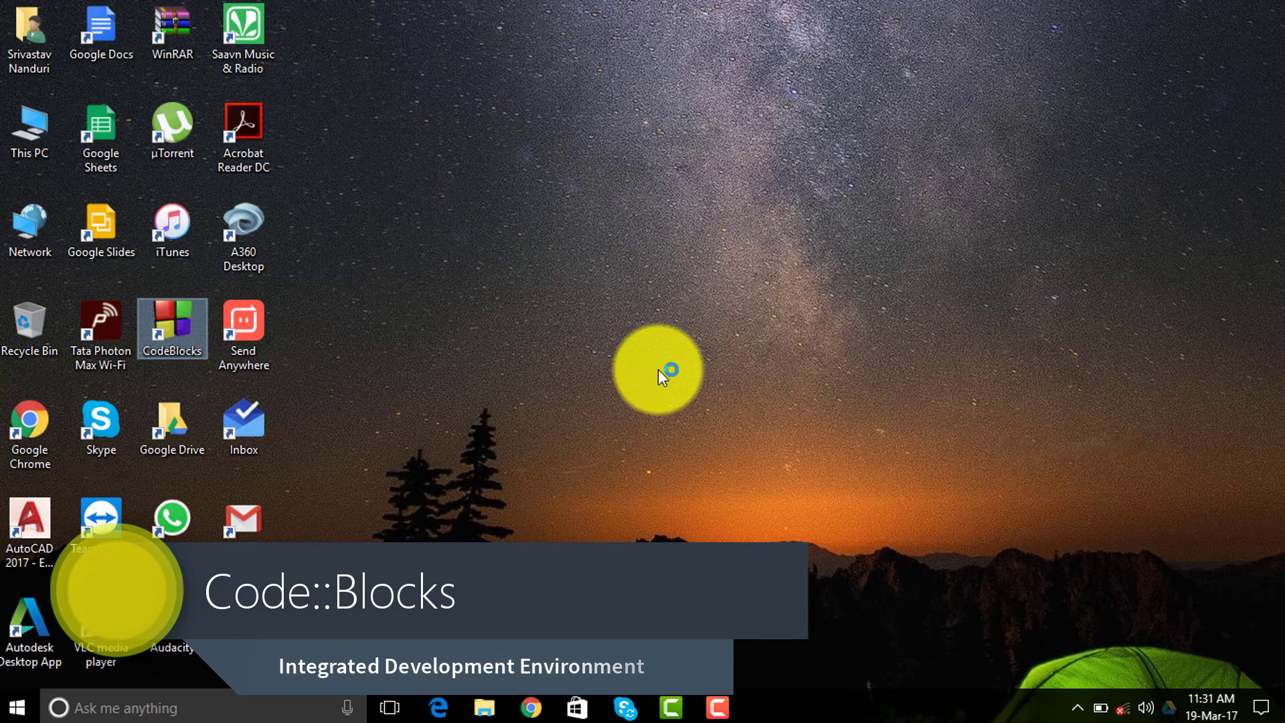
Launch Code::Blocks from the desktop icon and reach its Start here page
{"action": "double_click", "coordinate": [171, 326]}
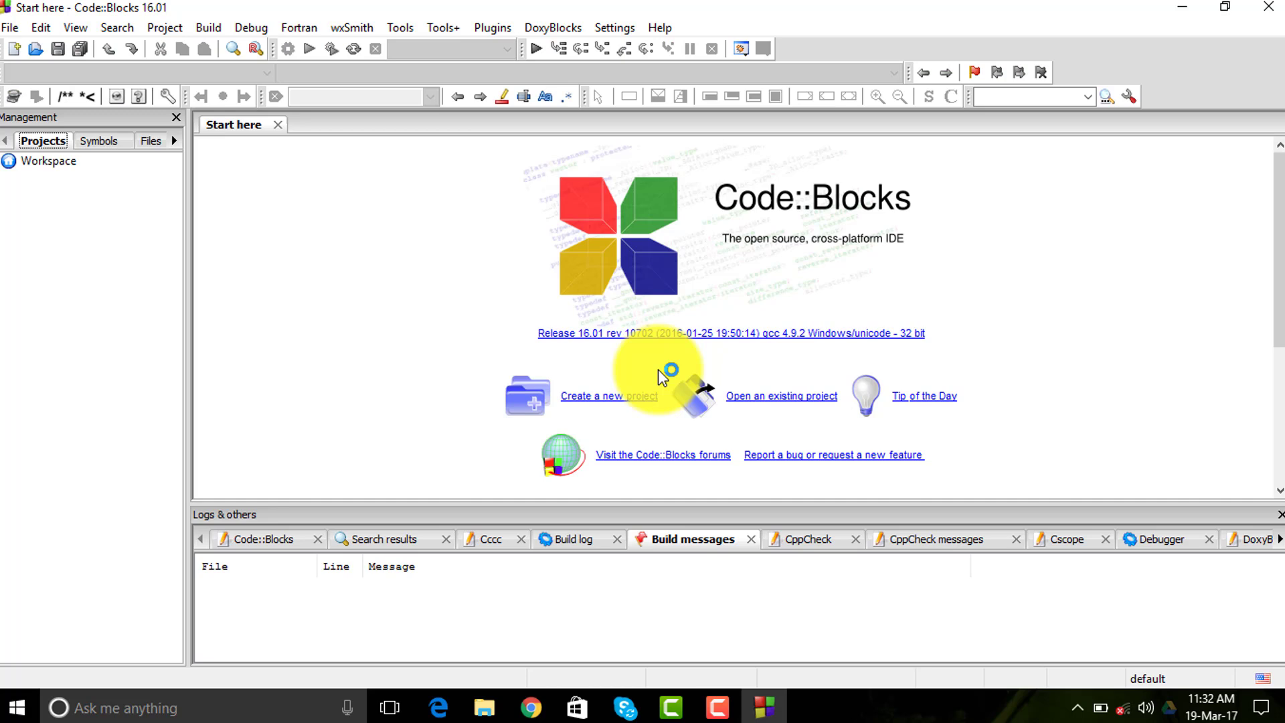
{"action": "mouse_move", "coordinate": [350, 344]}
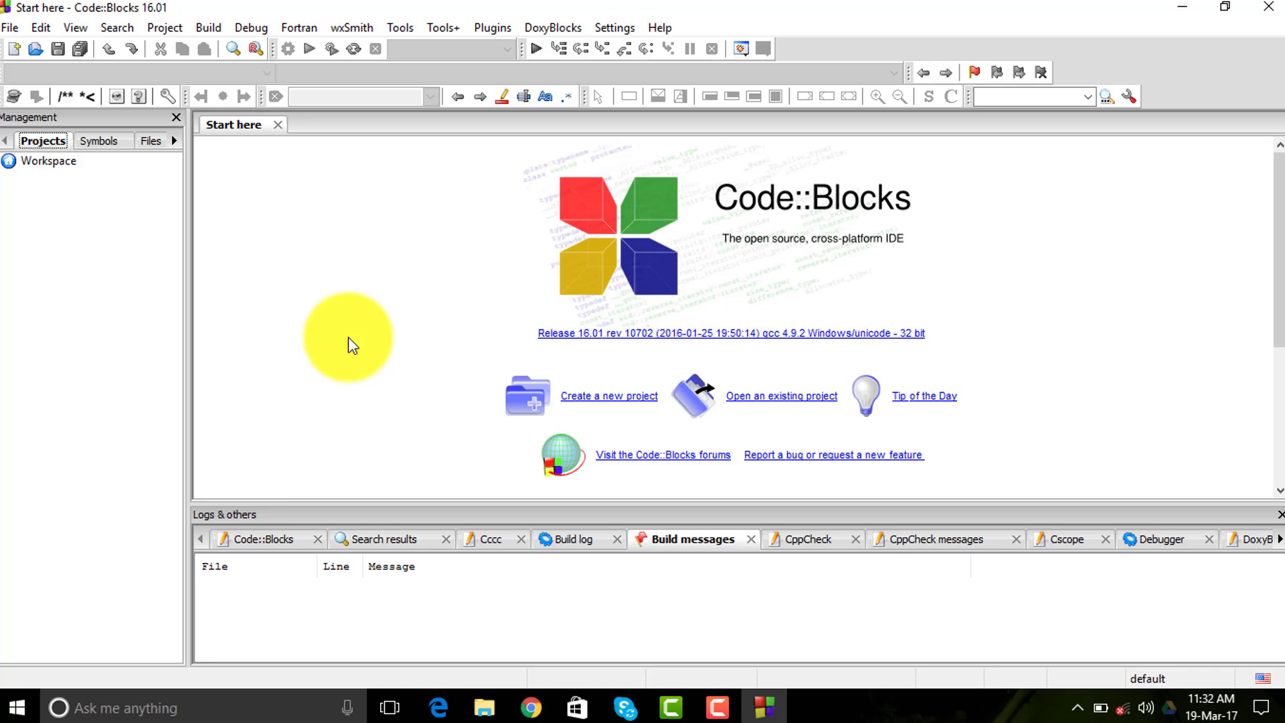
{"action": "mouse_move", "coordinate": [961, 267]}
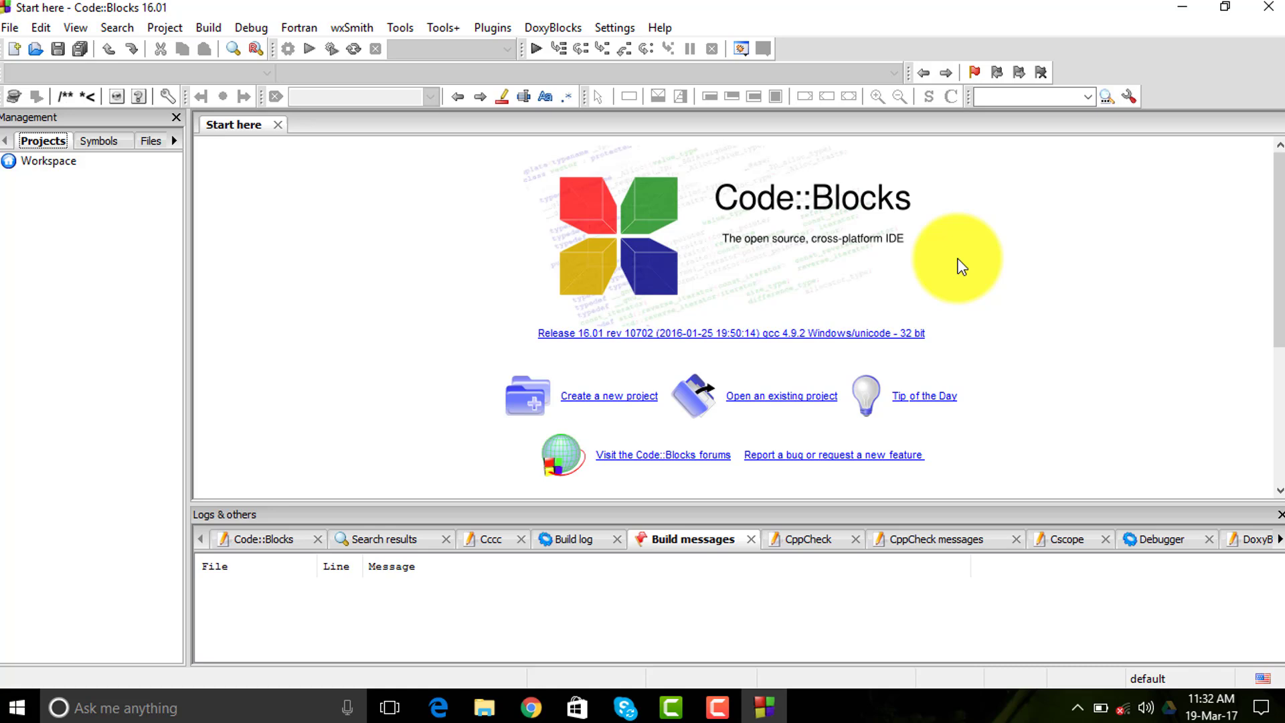
{"action": "mouse_move", "coordinate": [1064, 331]}
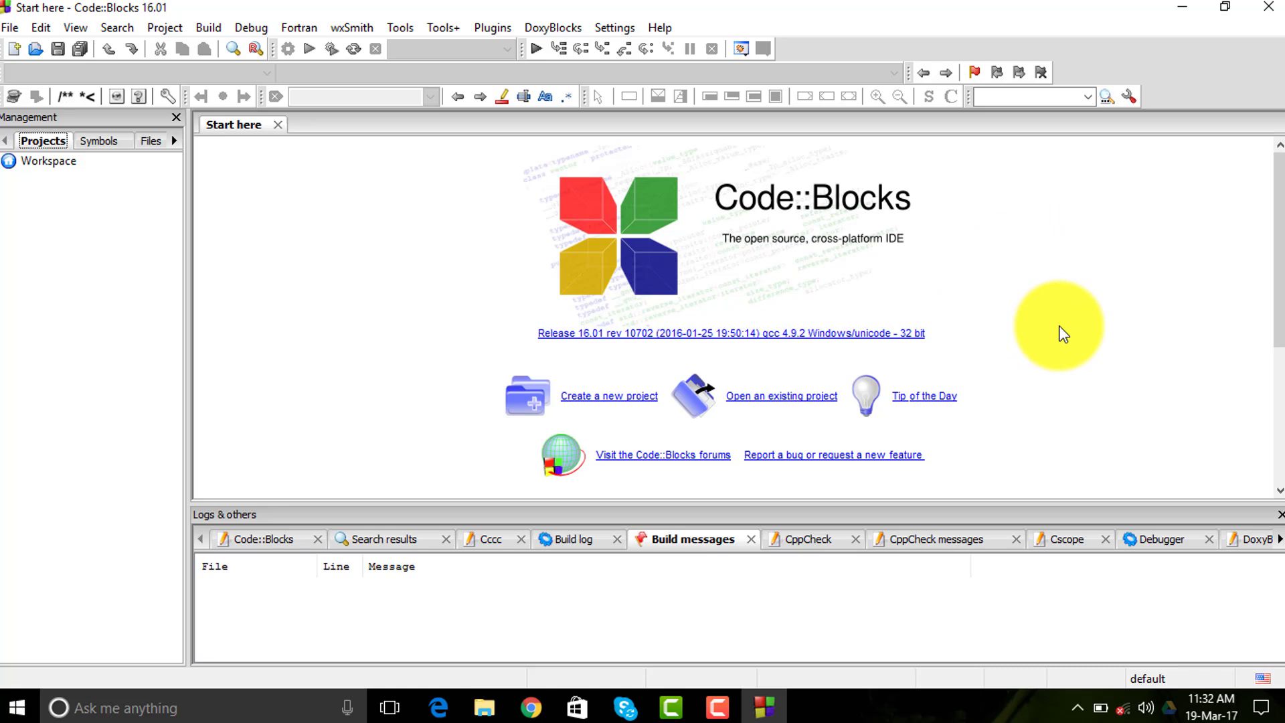
{"action": "mouse_move", "coordinate": [425, 371]}
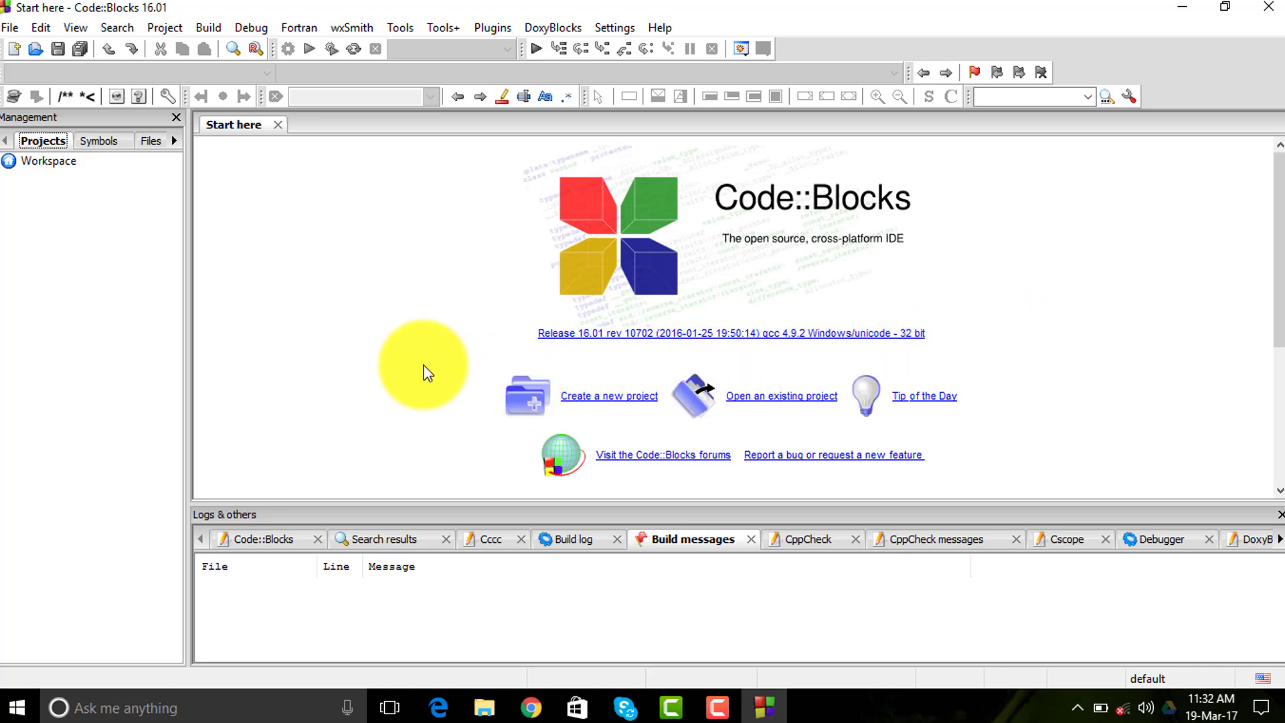
{"action": "mouse_move", "coordinate": [437, 401]}
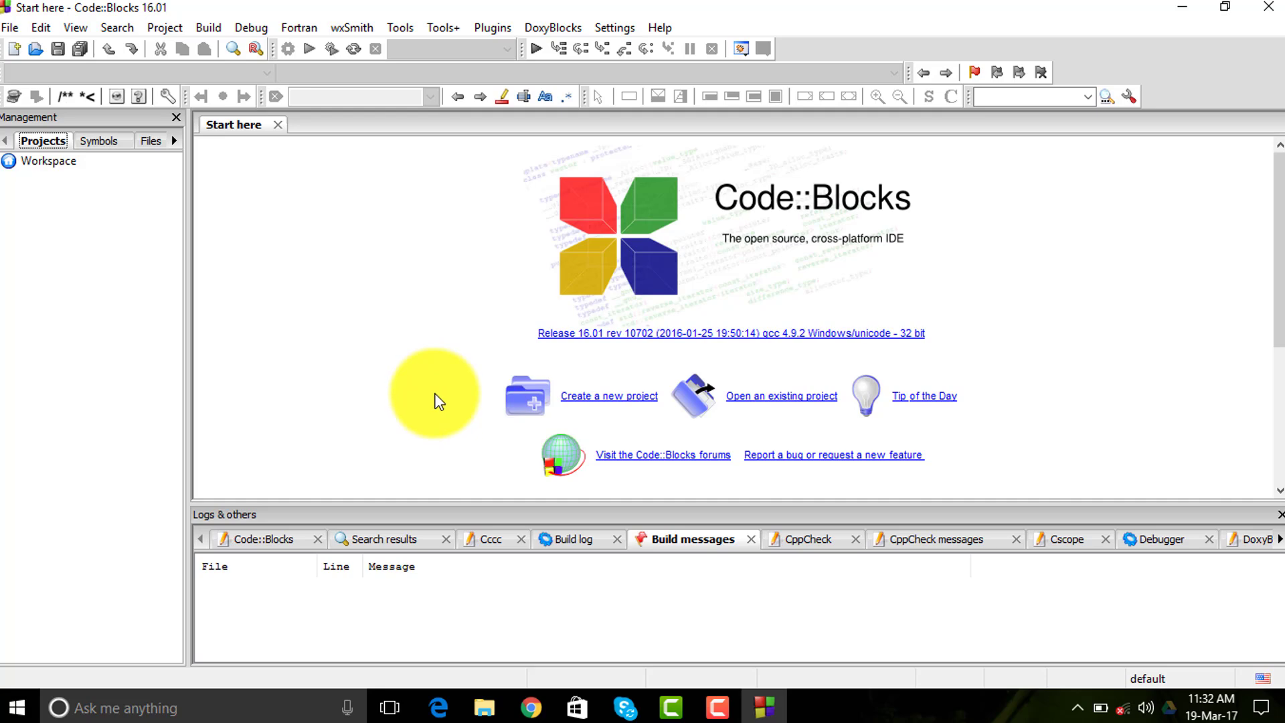
{"action": "mouse_move", "coordinate": [582, 402]}
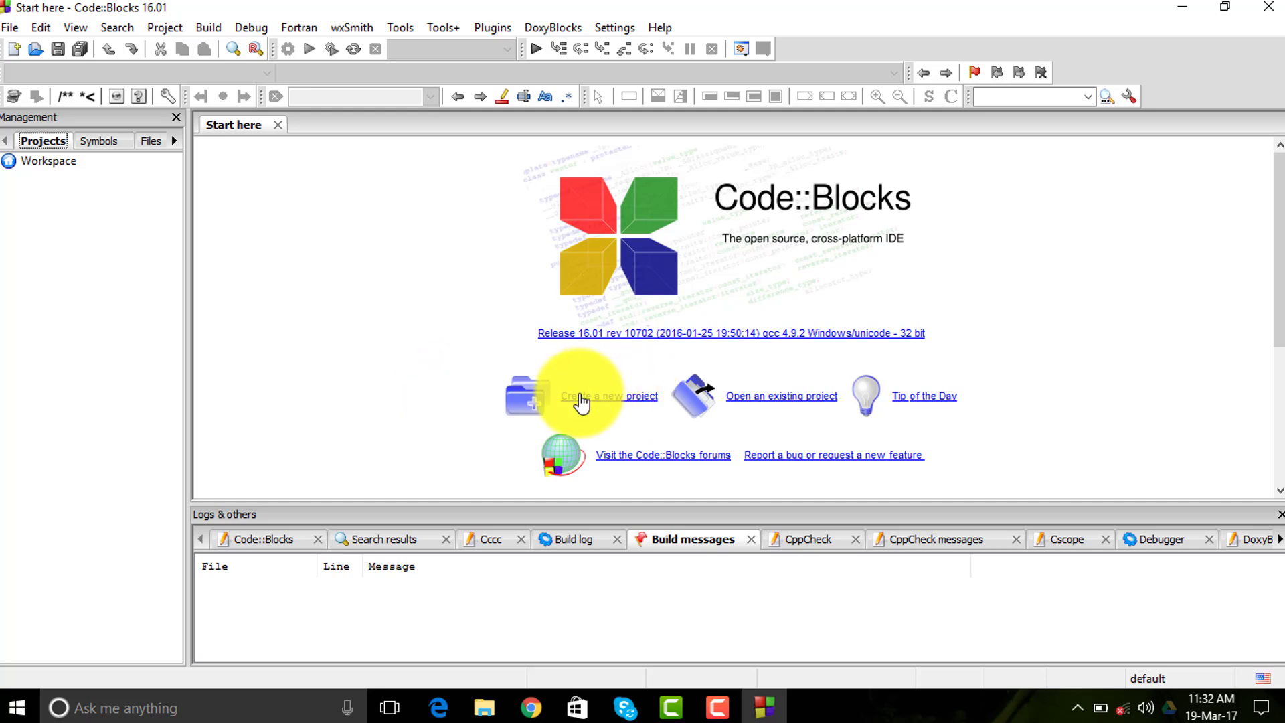
Start a new Console application project using the C language
{"action": "left_click", "coordinate": [607, 396]}
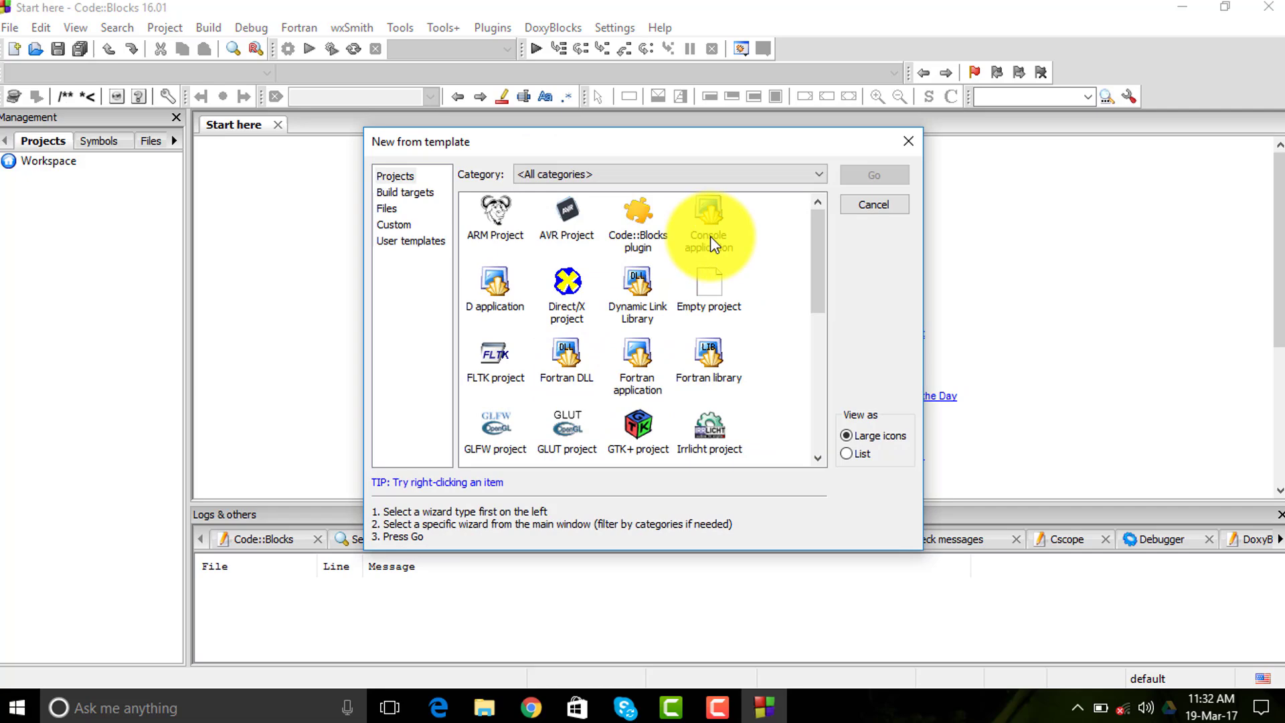
{"action": "left_click", "coordinate": [708, 221]}
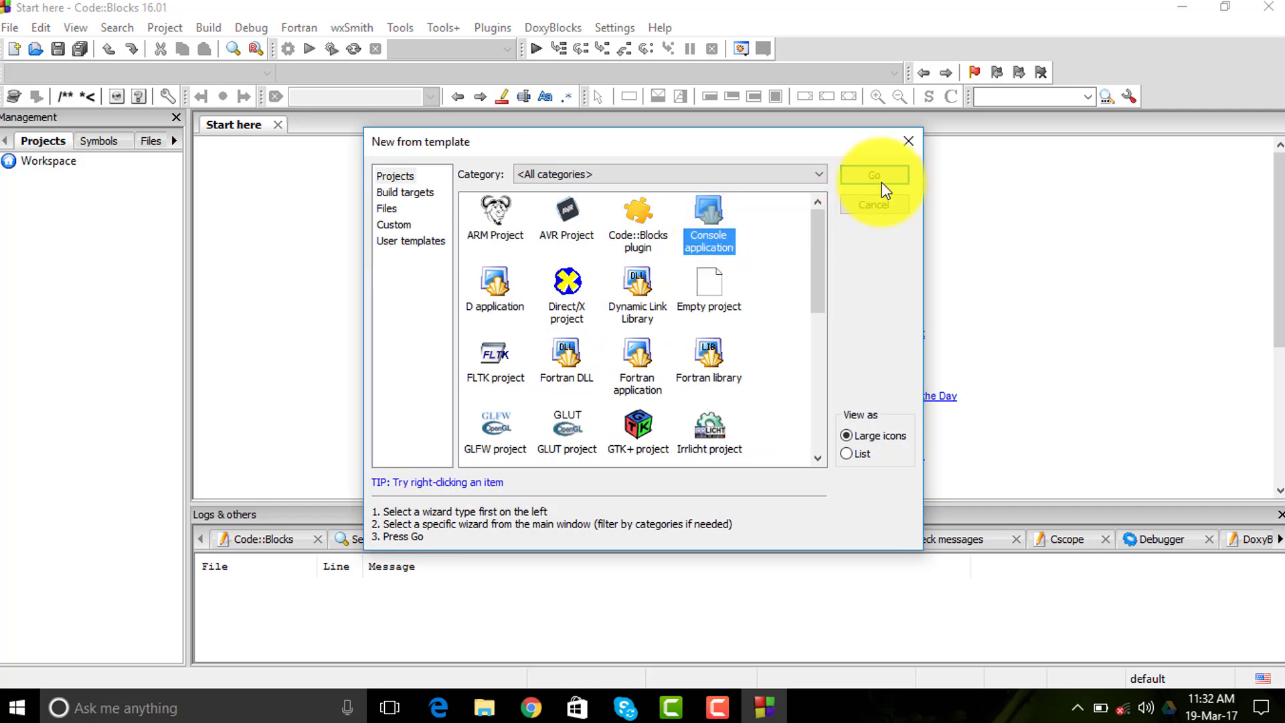
{"action": "left_click", "coordinate": [874, 176]}
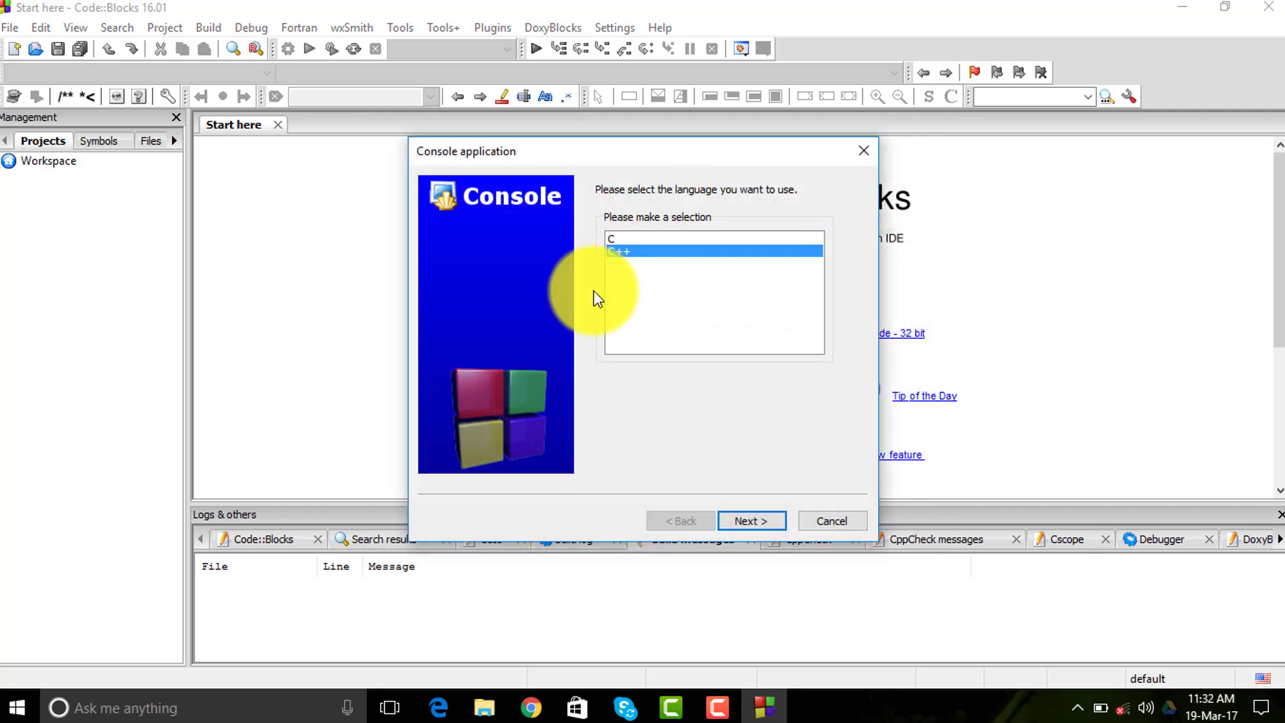
{"action": "mouse_move", "coordinate": [659, 250]}
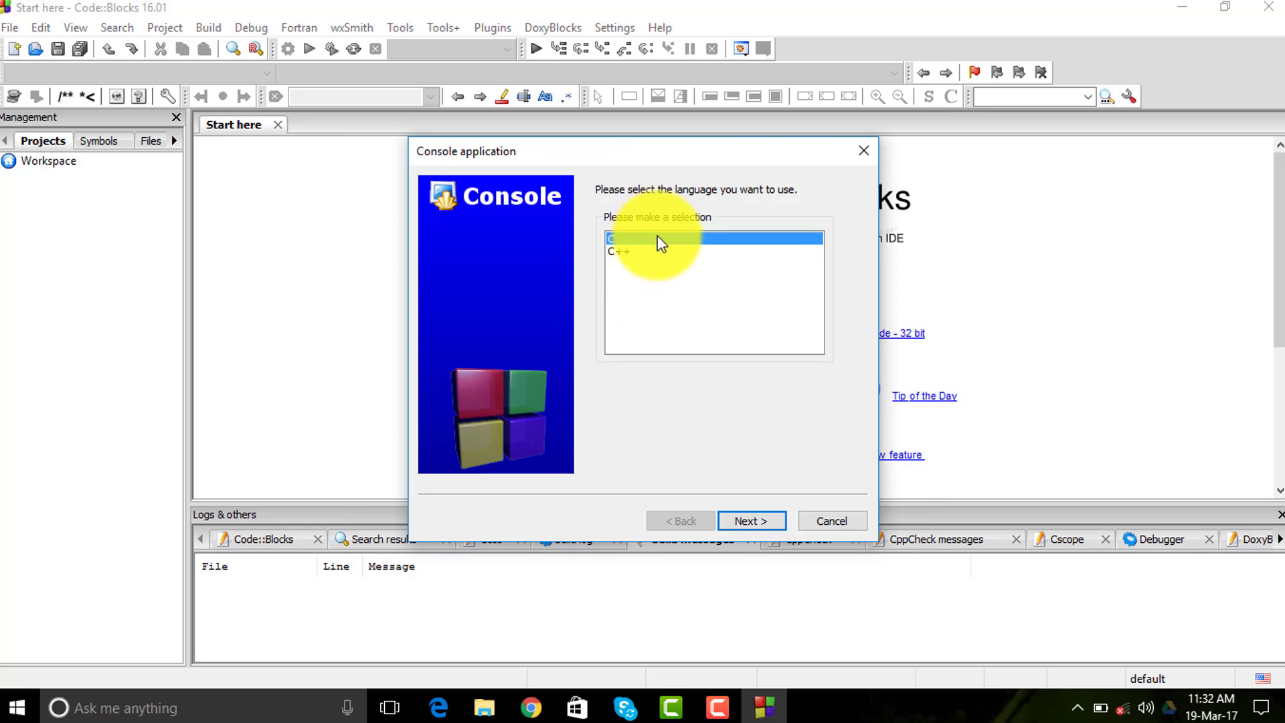
{"action": "left_click", "coordinate": [749, 520]}
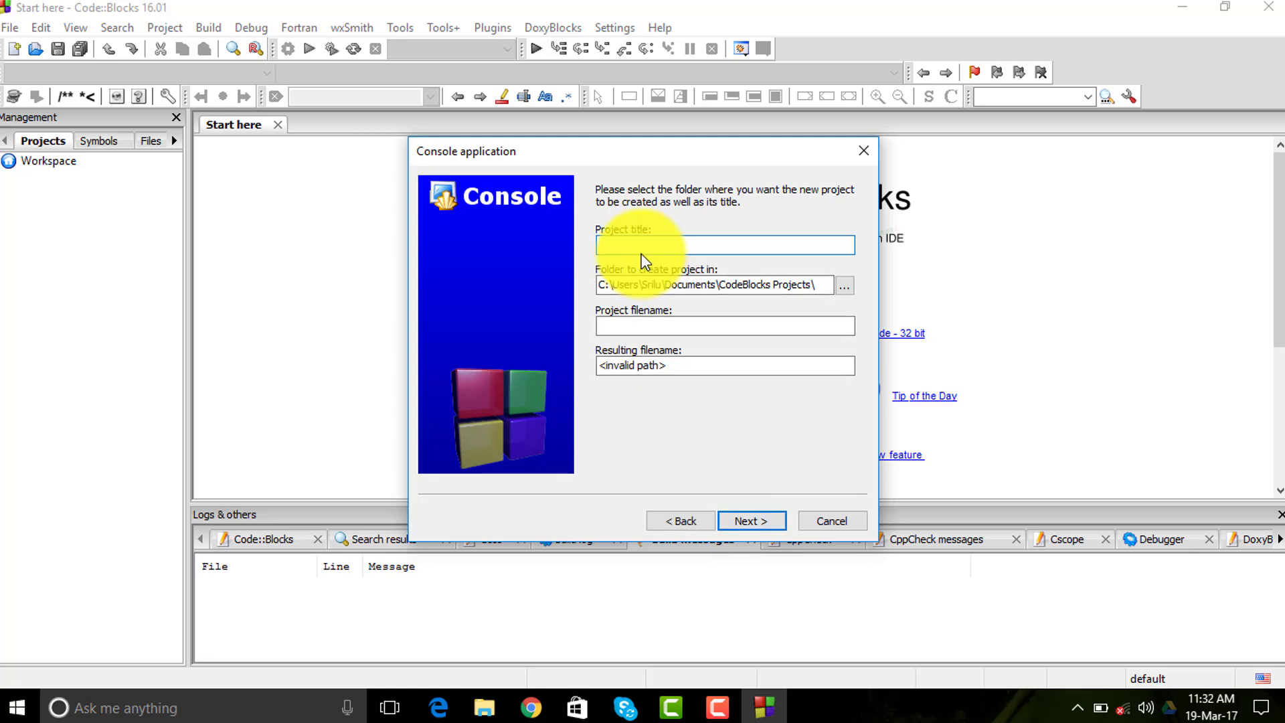
Name the project 'addtwonos' in the CodeBlocks Projects folder and finish with default GNU GCC settings
{"action": "type", "text": "addtw"}
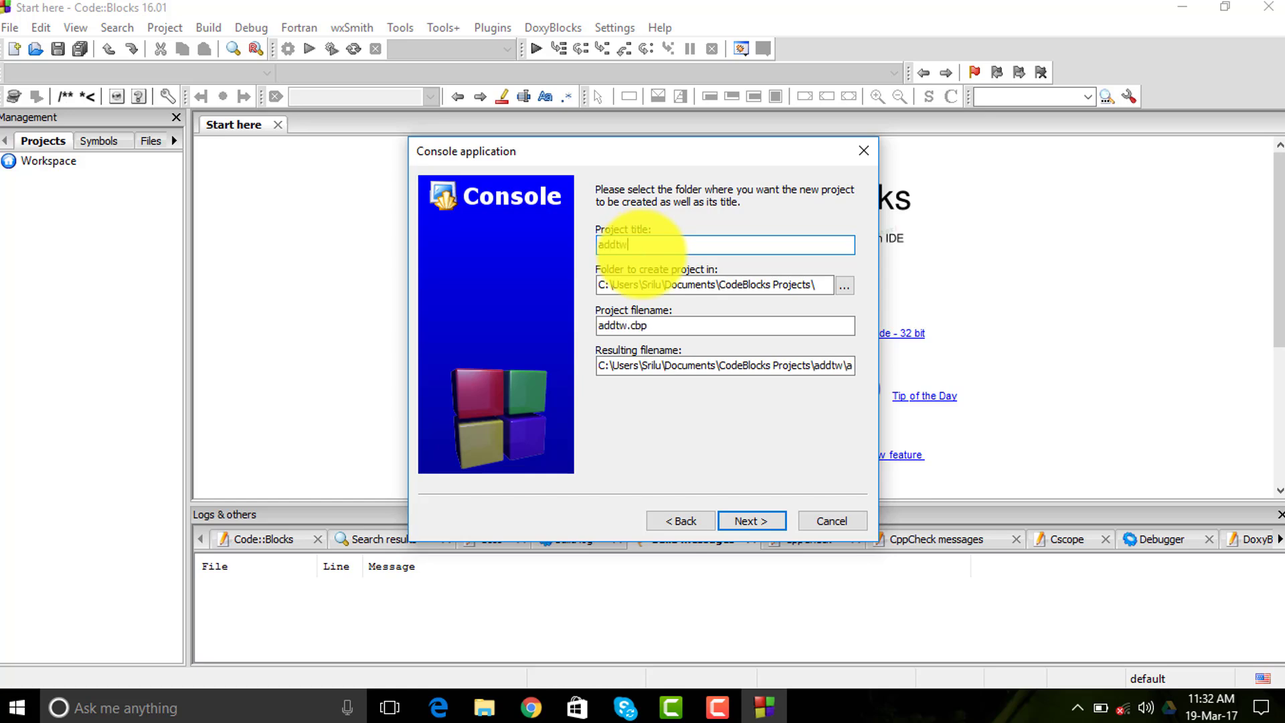
{"action": "type", "text": "onos"}
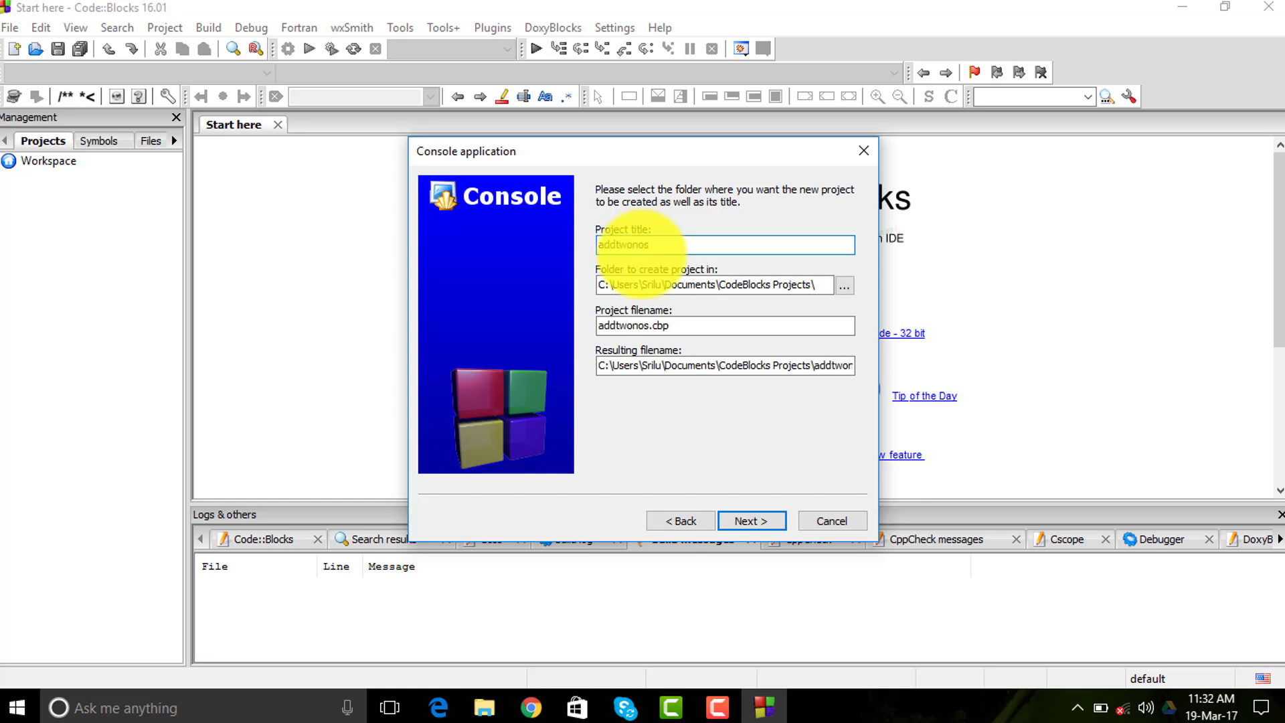
{"action": "mouse_move", "coordinate": [747, 521]}
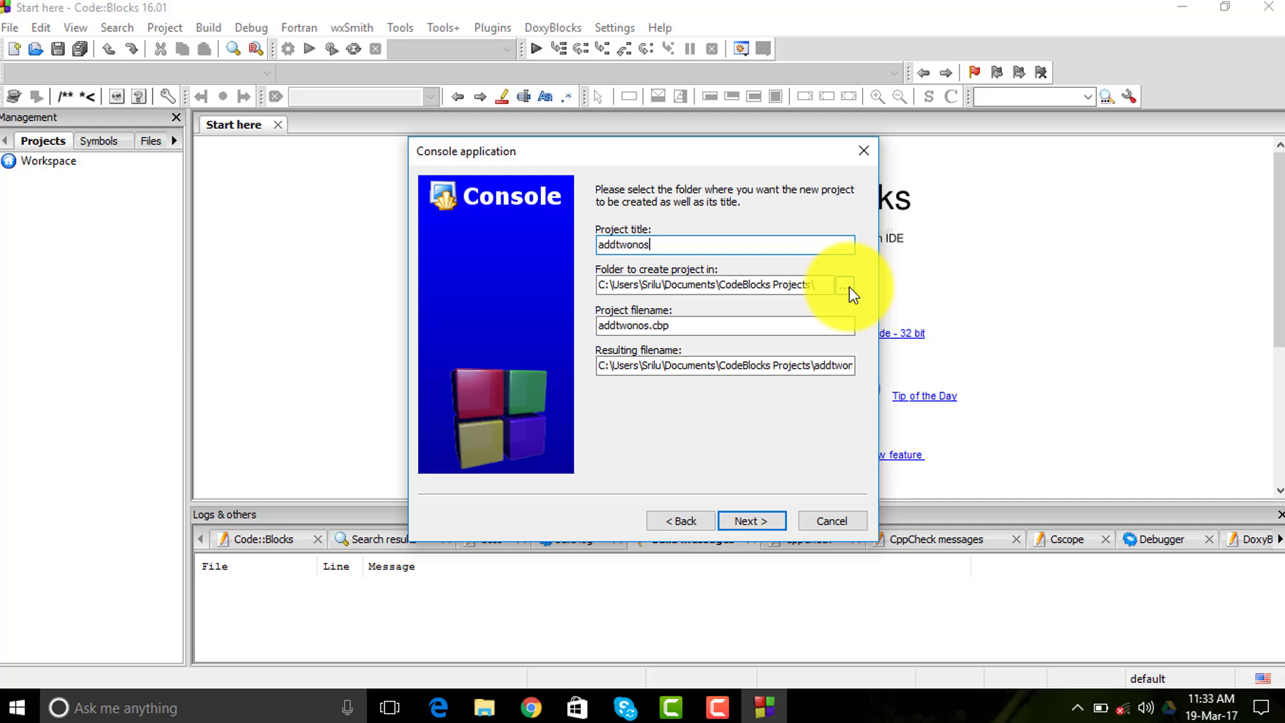
{"action": "left_click", "coordinate": [844, 283]}
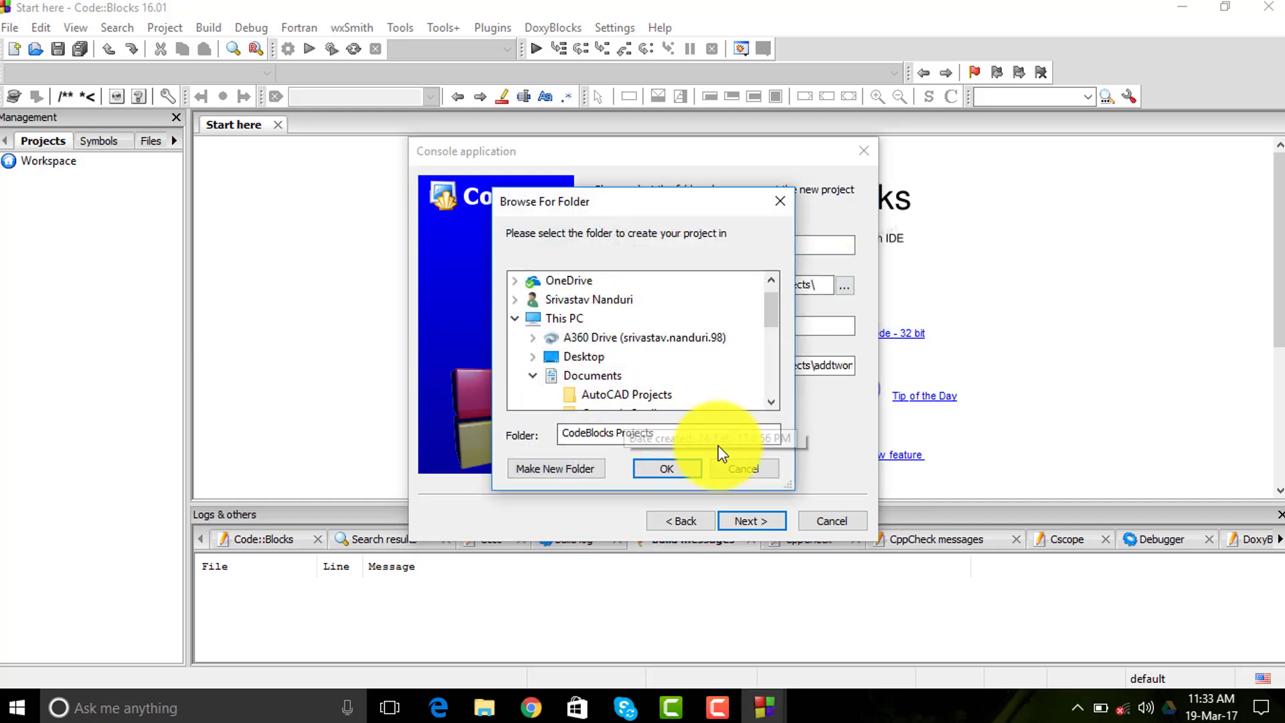
{"action": "left_click", "coordinate": [666, 468]}
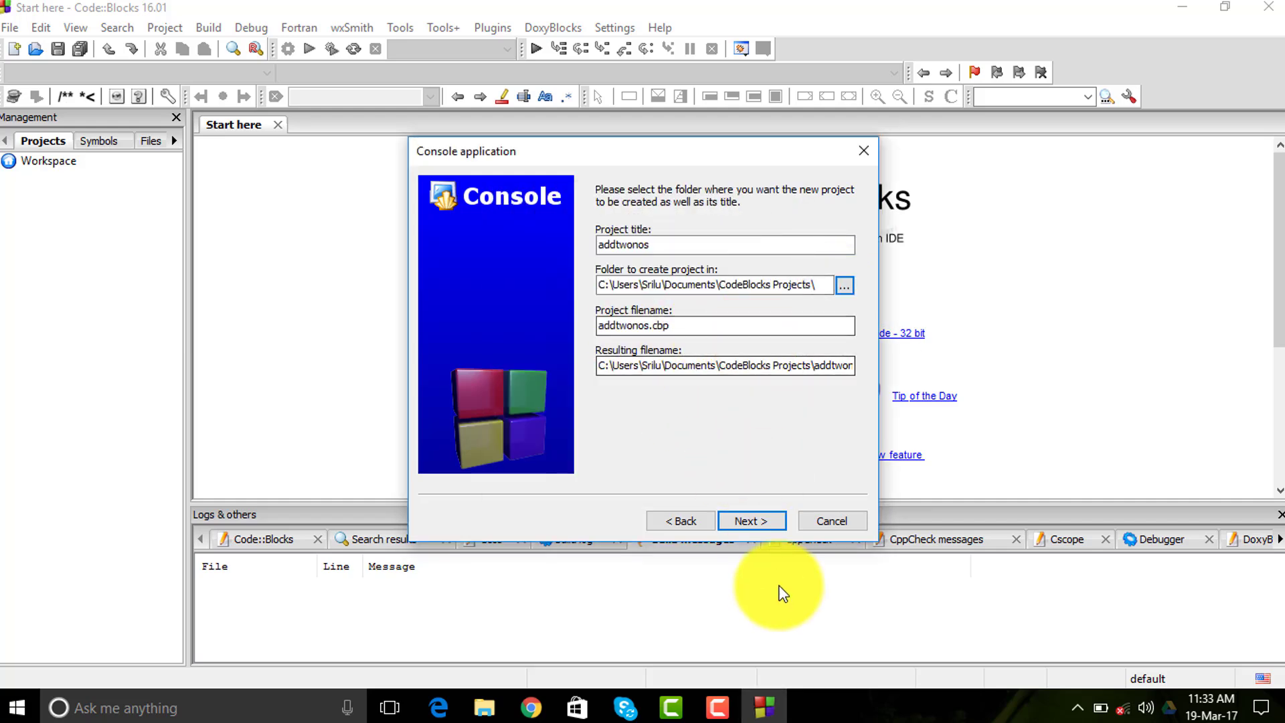
{"action": "left_click", "coordinate": [750, 521]}
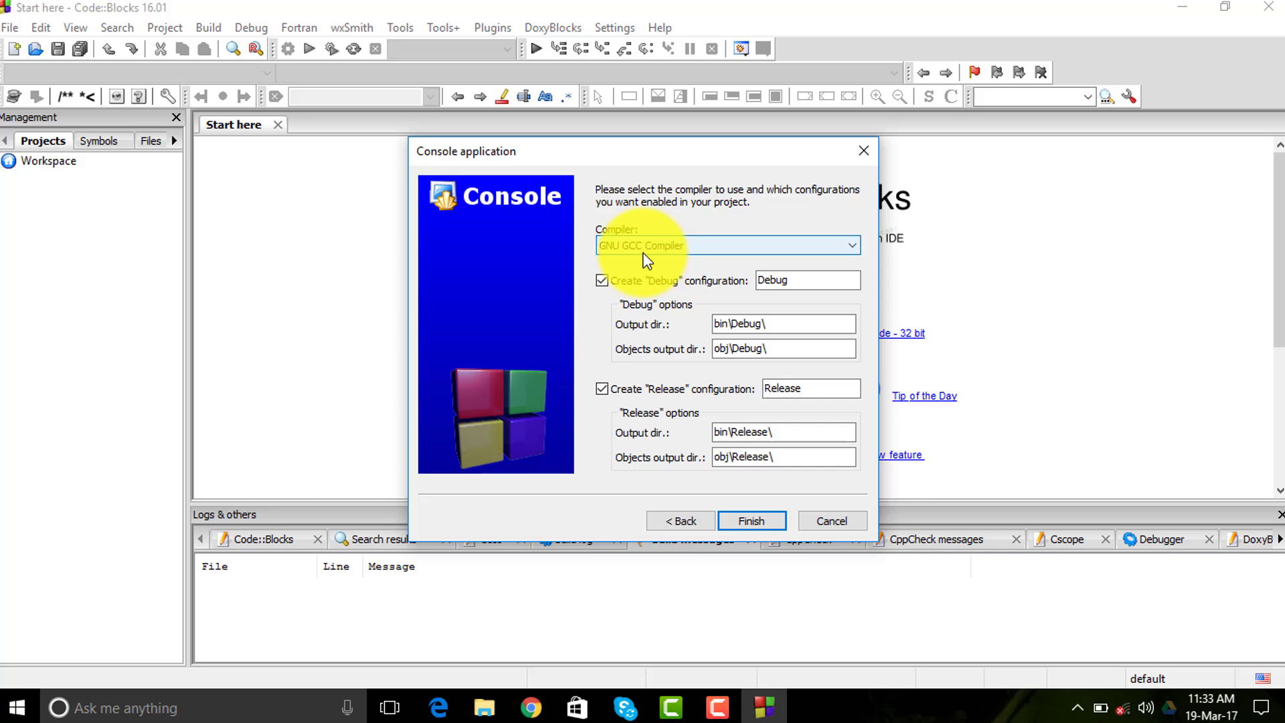
{"action": "mouse_move", "coordinate": [675, 313]}
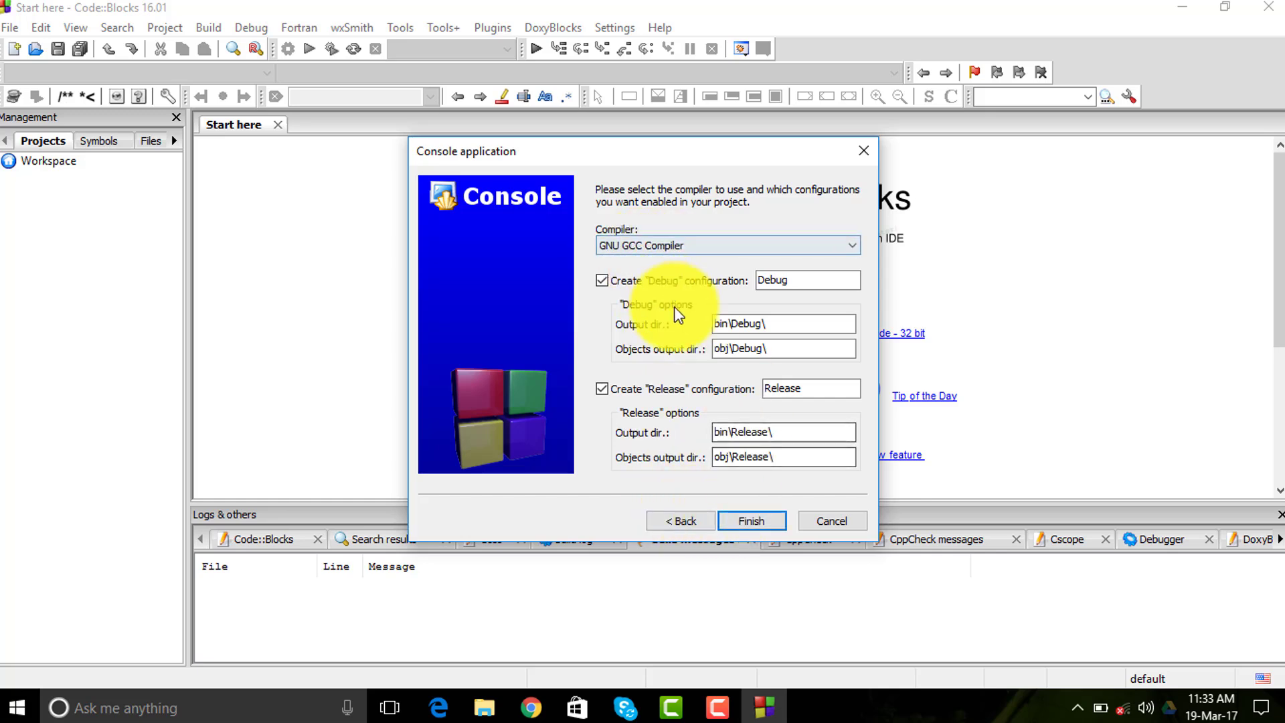
{"action": "left_click", "coordinate": [750, 521]}
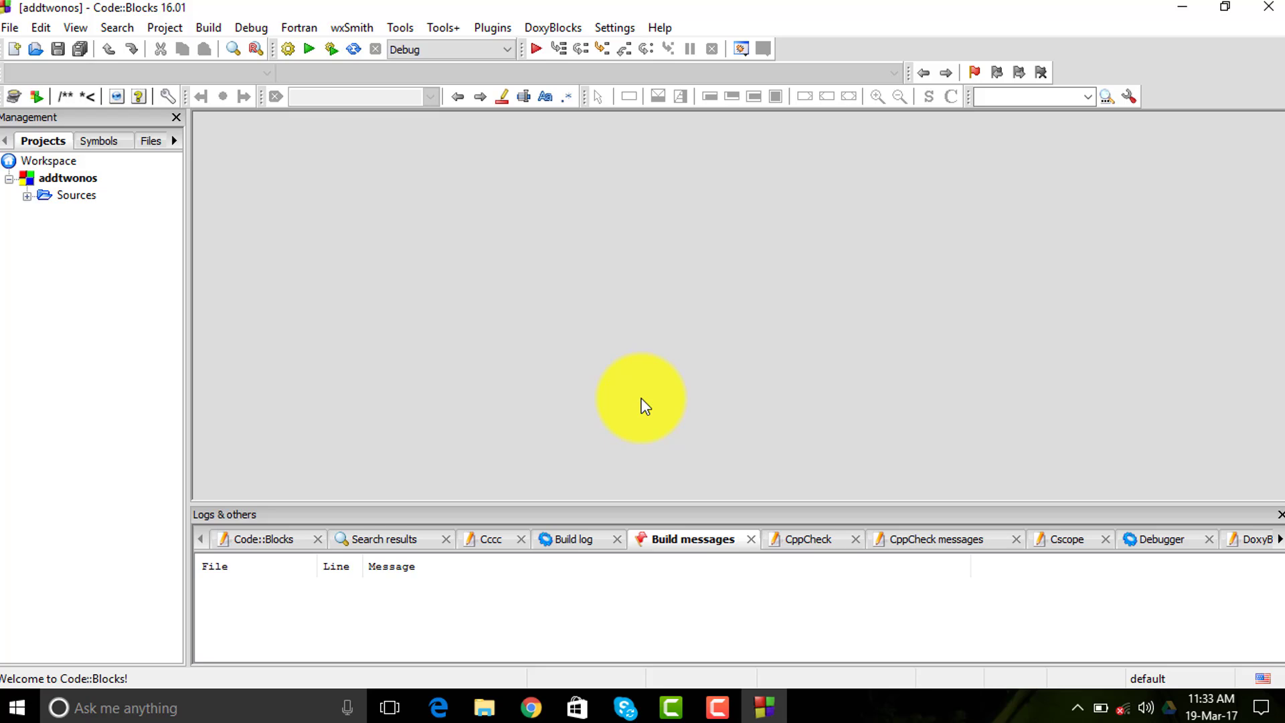
{"action": "mouse_move", "coordinate": [28, 23]}
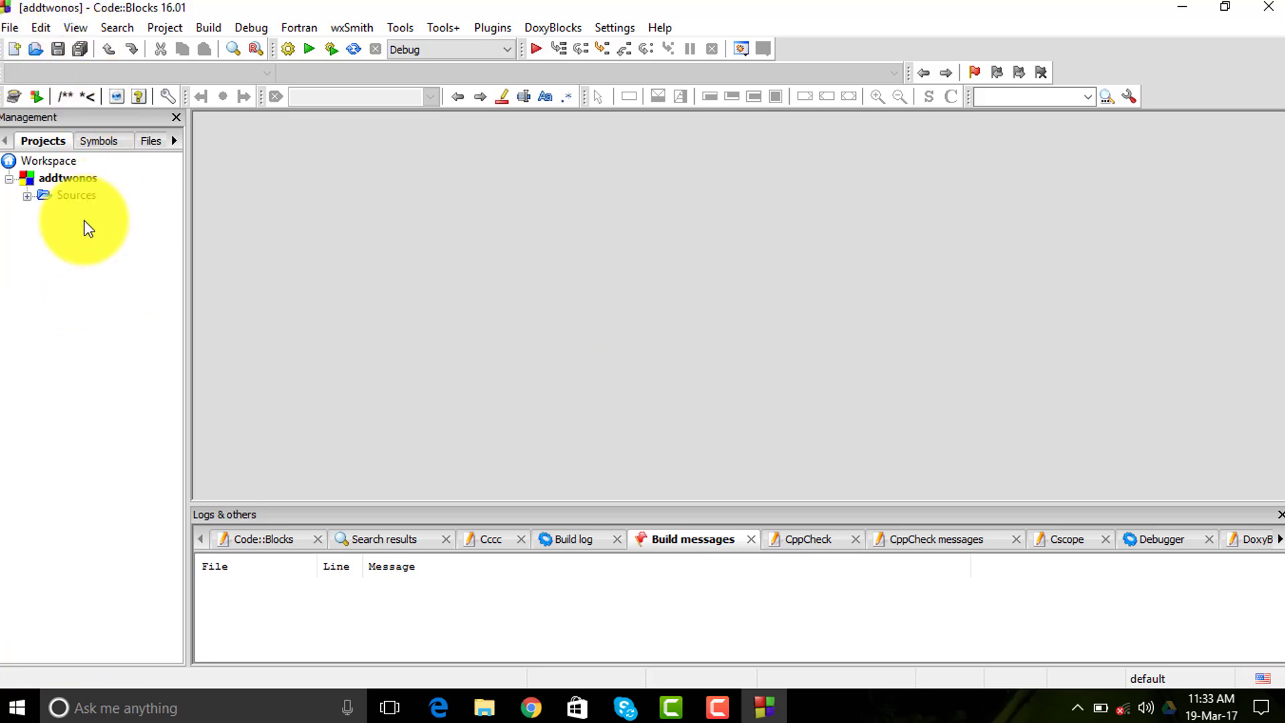
Open main.c from the Sources folder and select all of its template code
{"action": "left_click", "coordinate": [27, 196]}
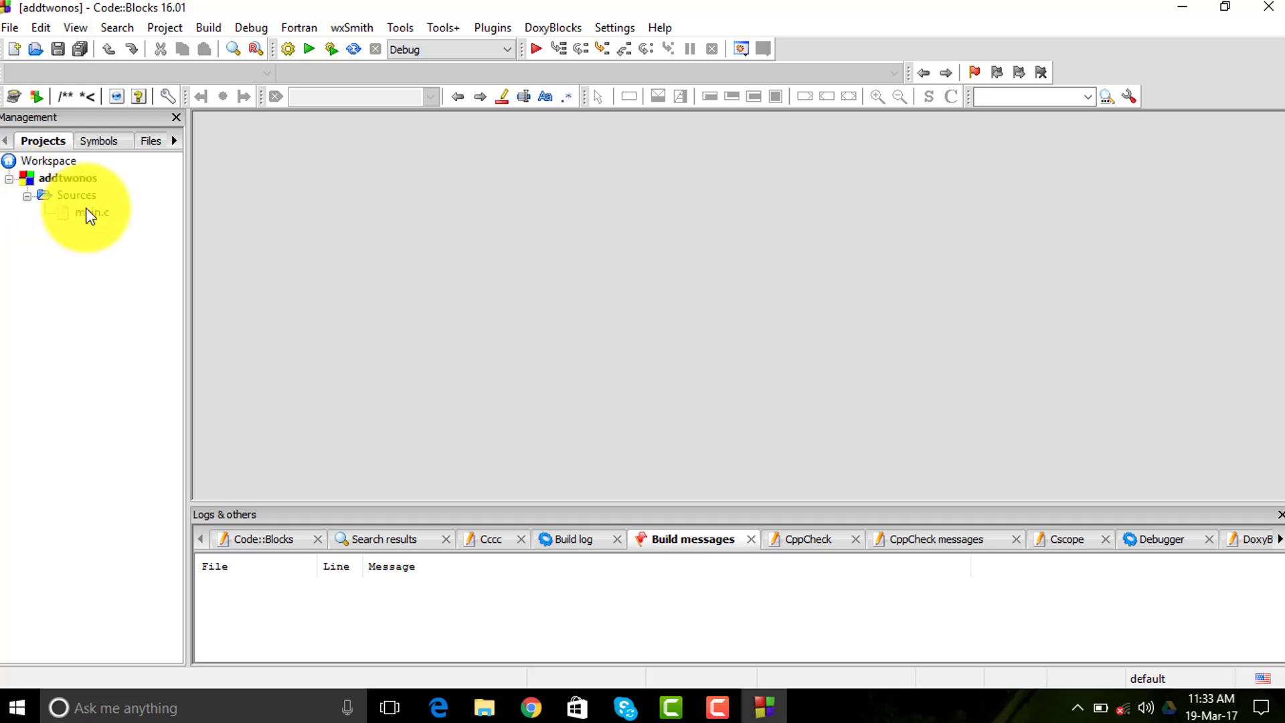
{"action": "double_click", "coordinate": [92, 213]}
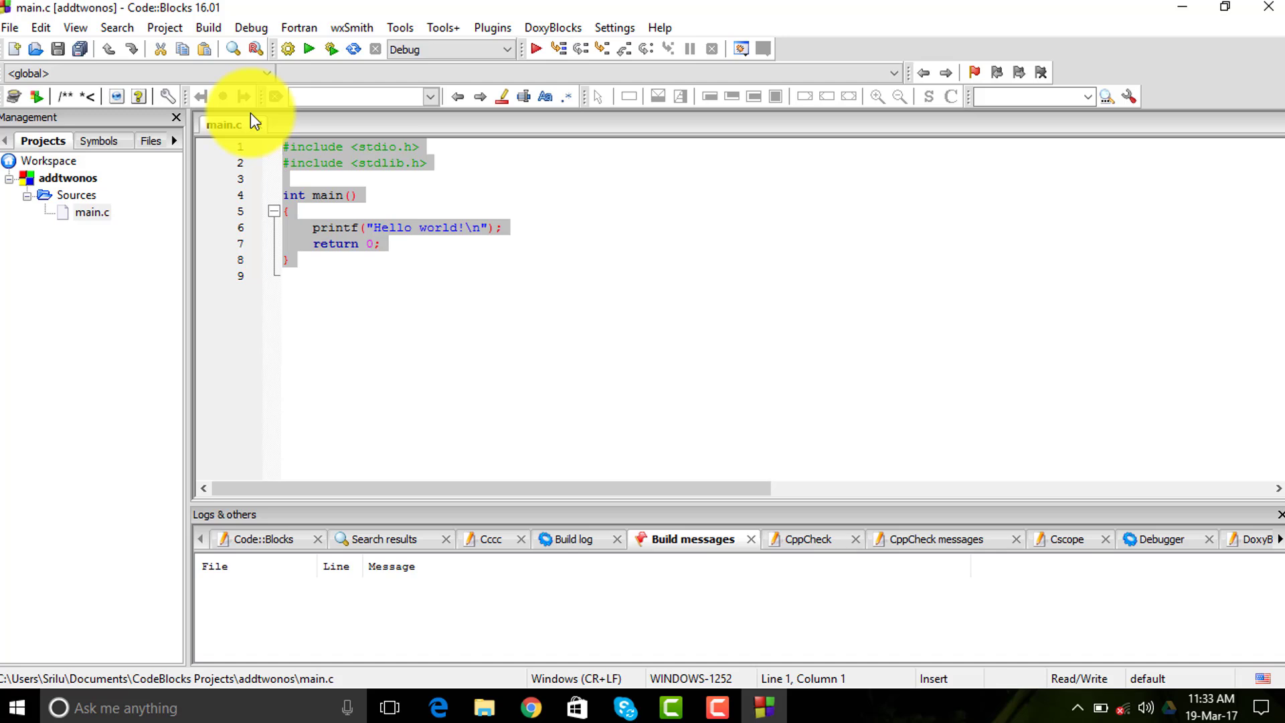
{"action": "key", "text": "ctrl+a"}
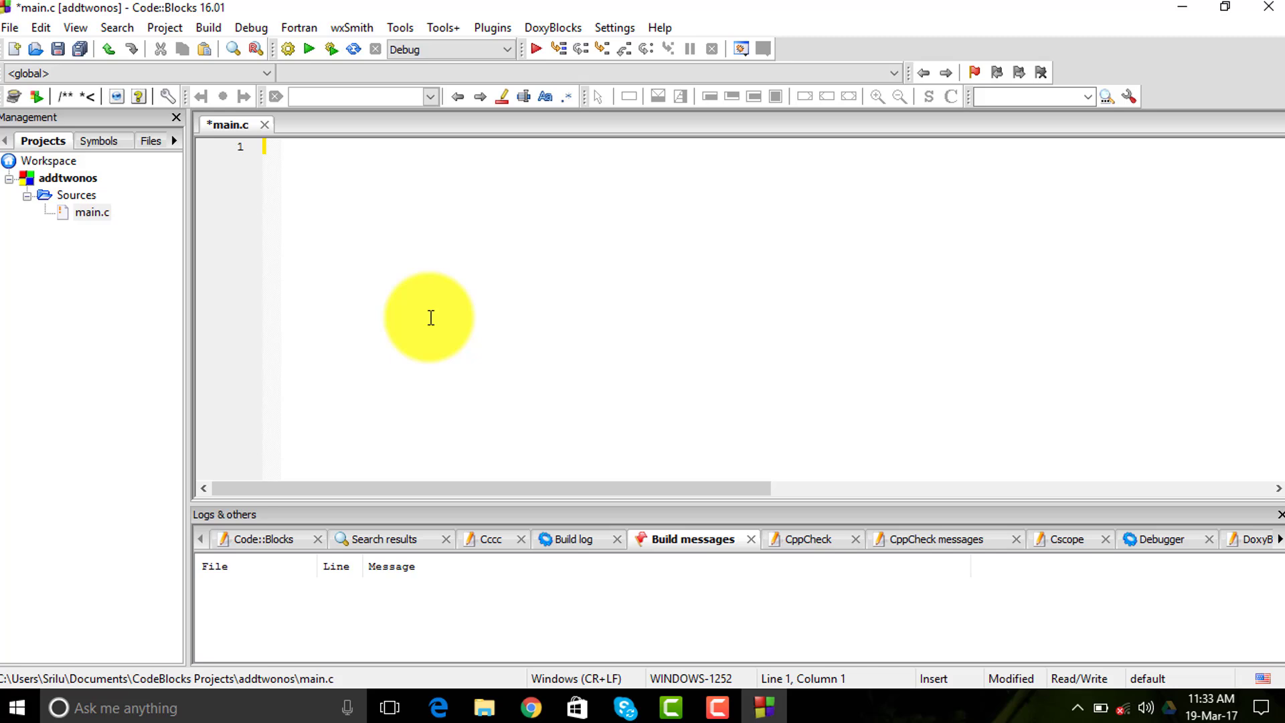
{"action": "mouse_move", "coordinate": [418, 377]}
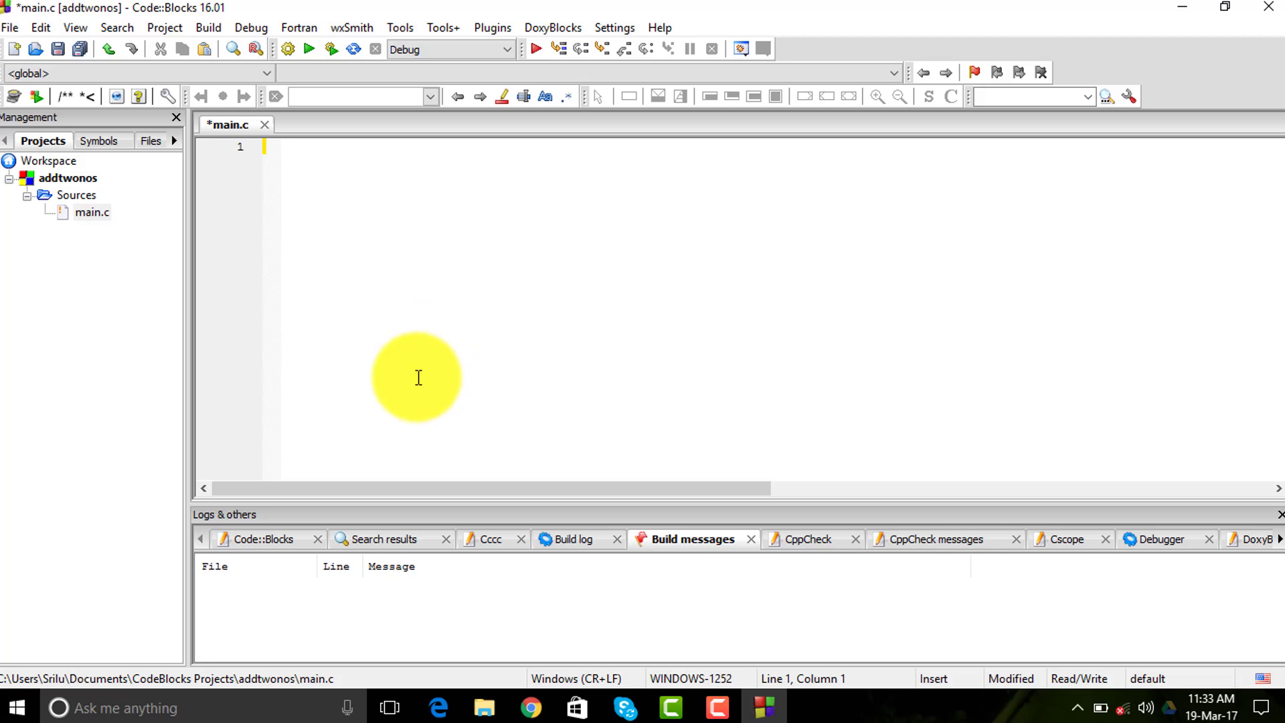
{"action": "mouse_move", "coordinate": [358, 159]}
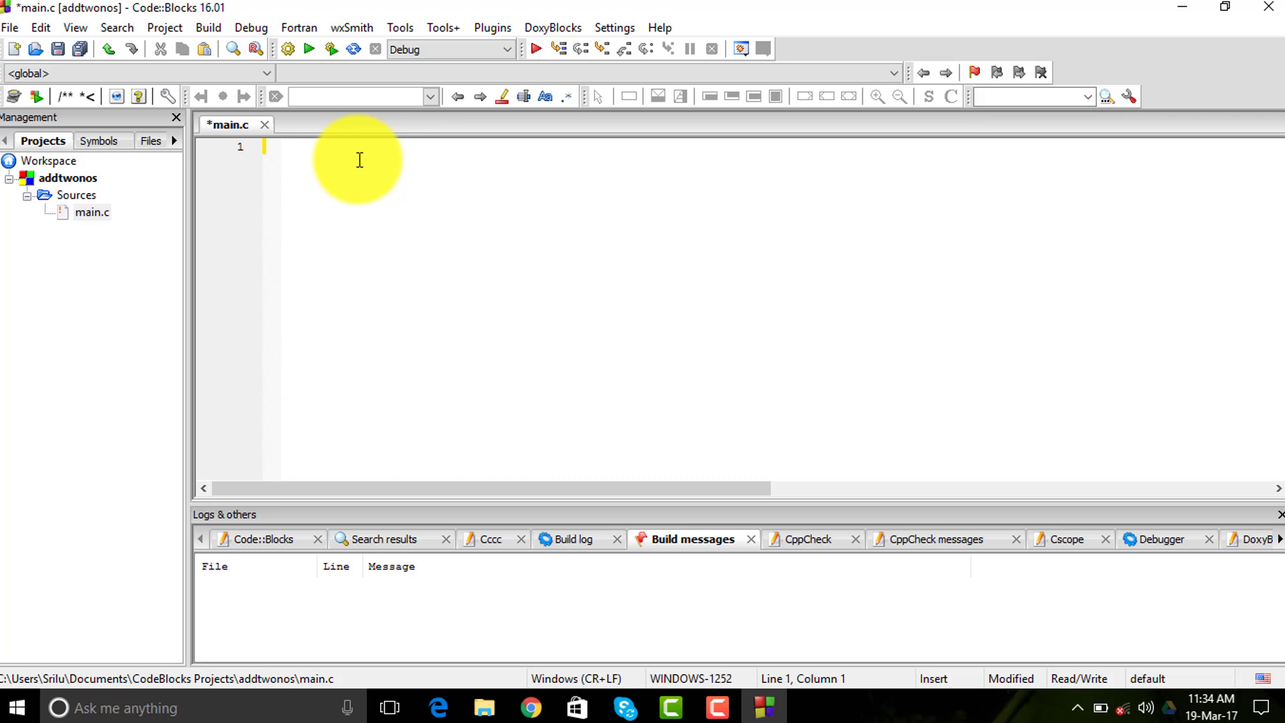
Write #include<stdio.h>, main() with braces, and the declaration int a,b,c;
{"action": "type", "text": "#include"}
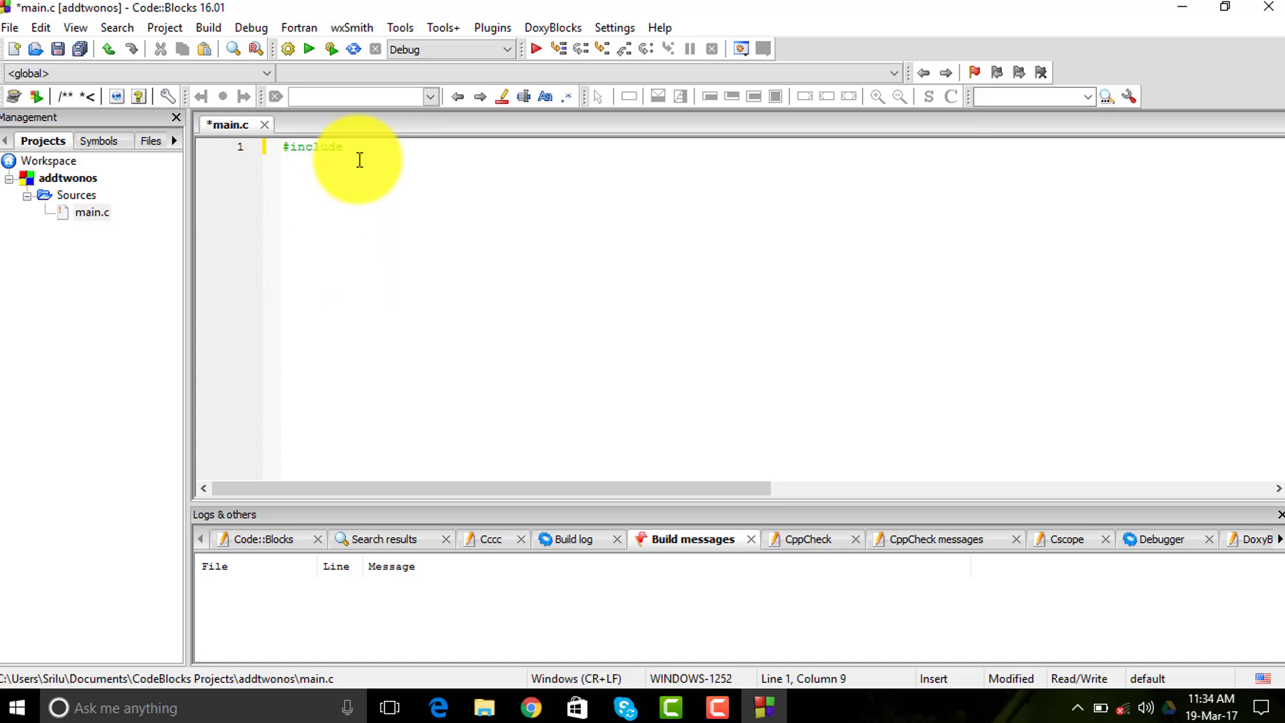
{"action": "type", "text": "<stdio.h"}
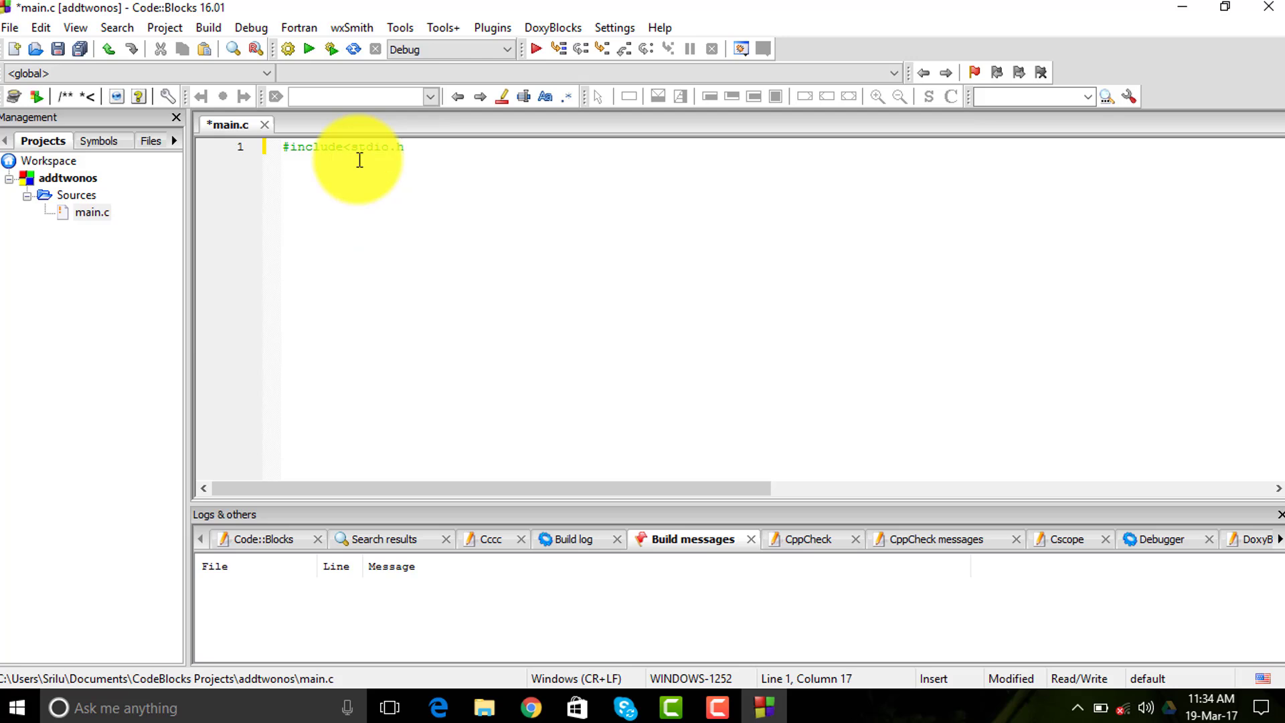
{"action": "type", "text": "main ("}
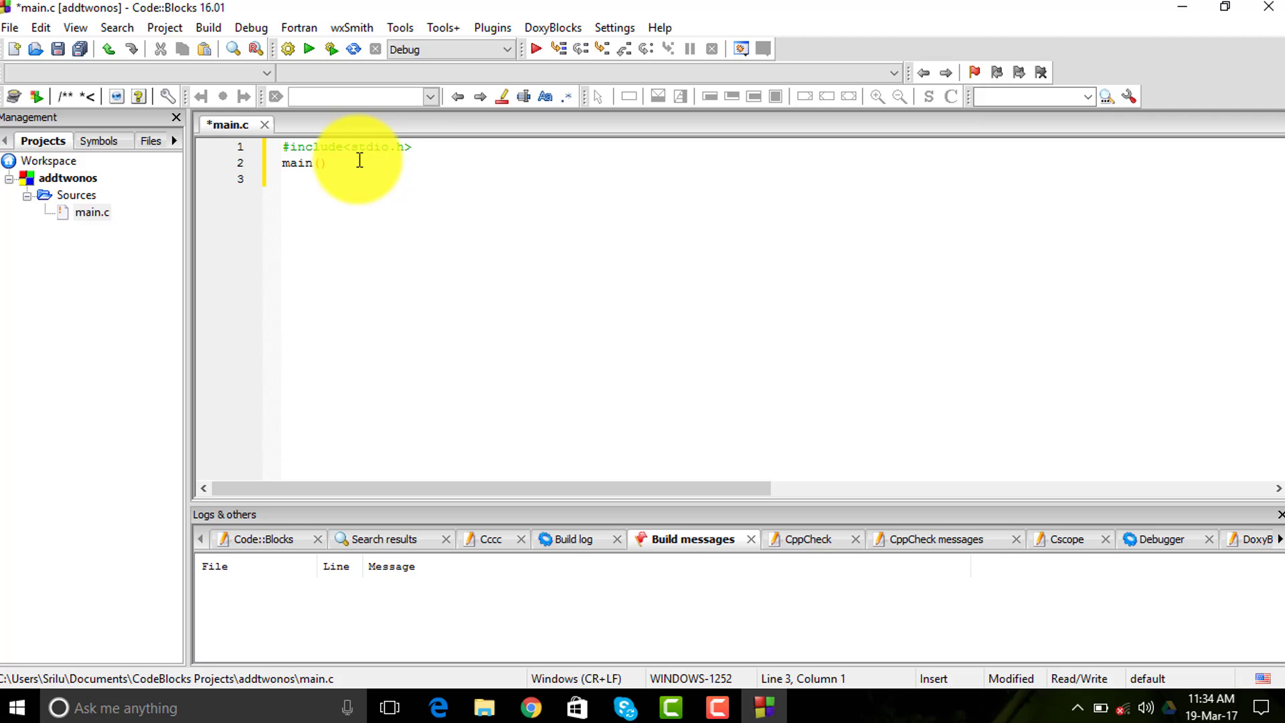
{"action": "type", "text": "{"}
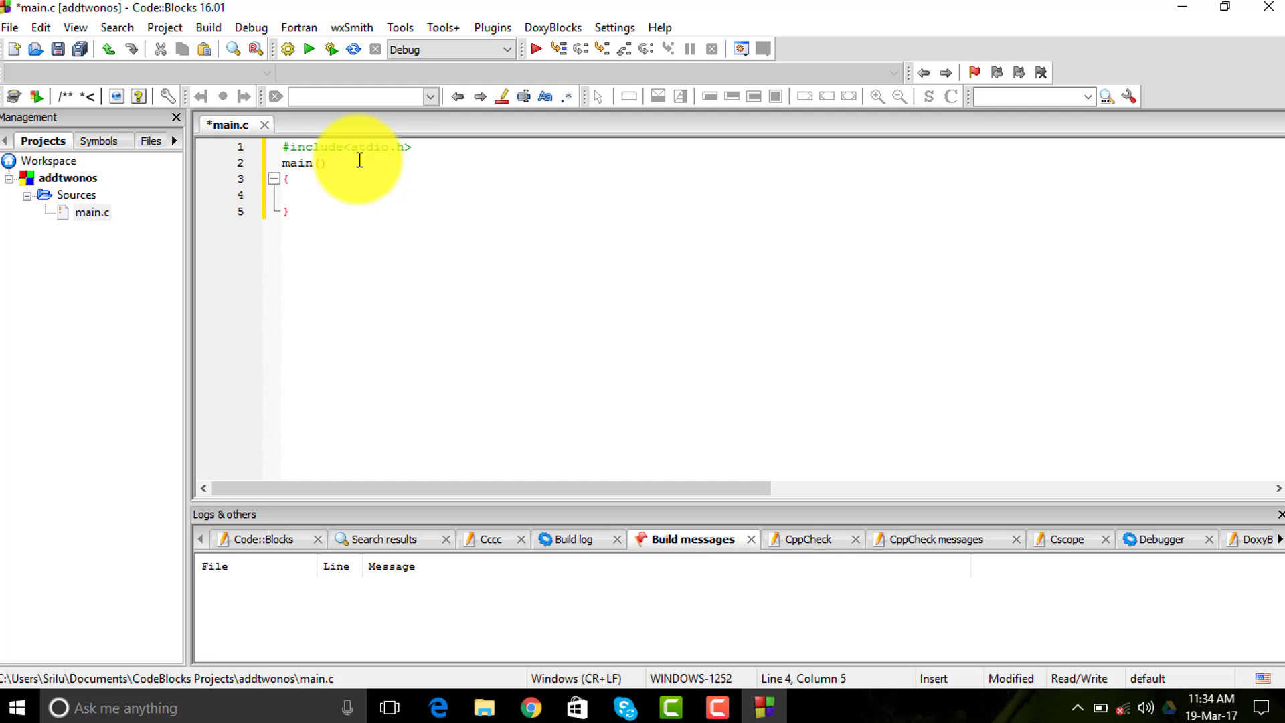
{"action": "type", "text": "i"}
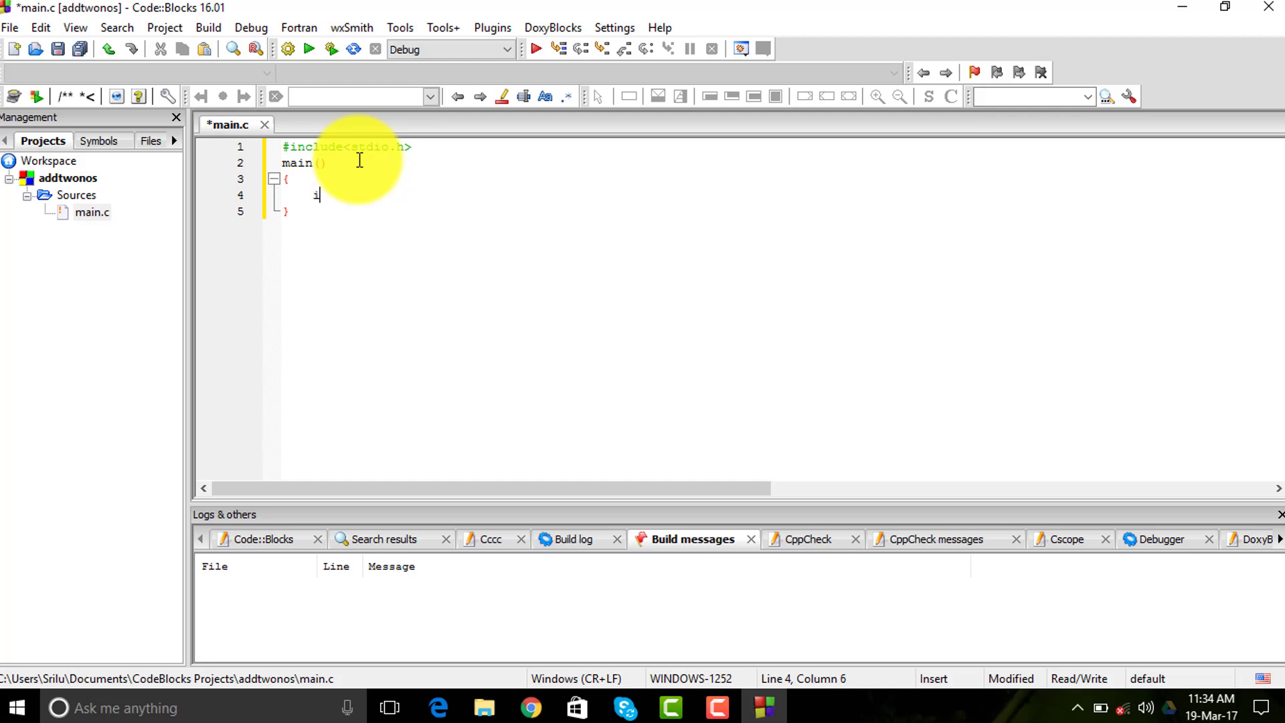
{"action": "type", "text": "nt a,"}
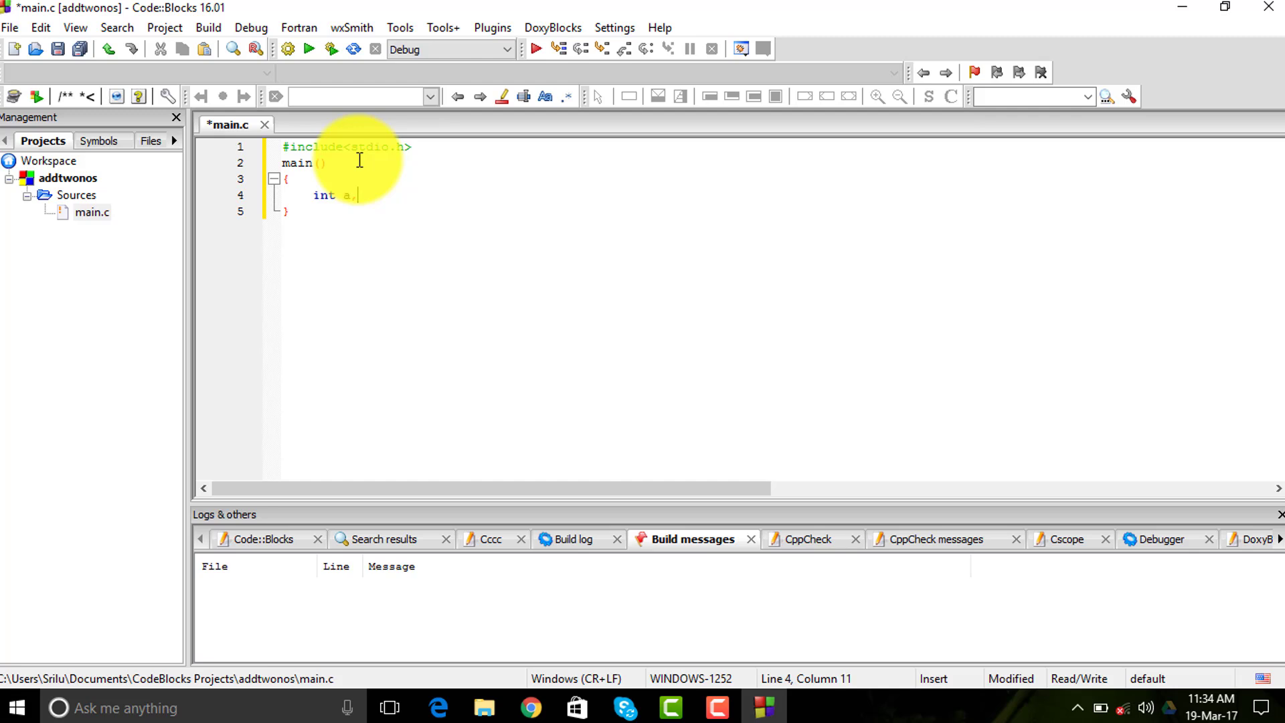
{"action": "type", "text": "b,c"}
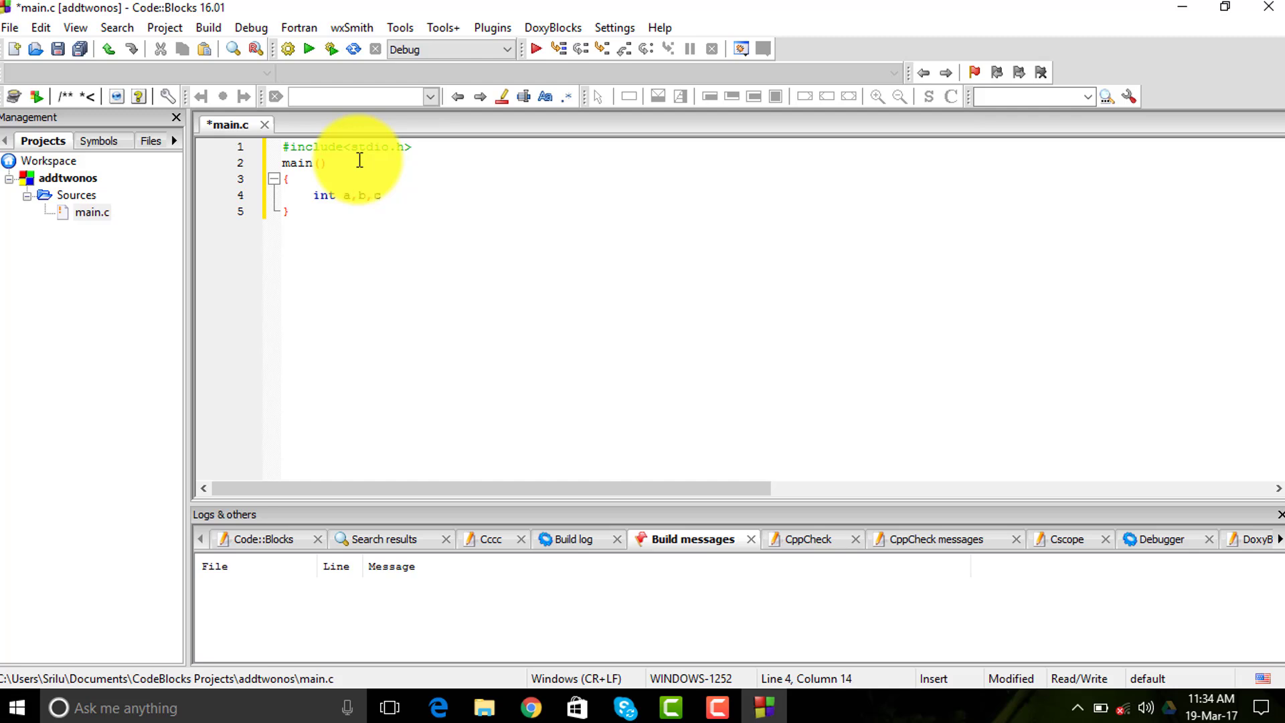
{"action": "key", "text": "enter"}
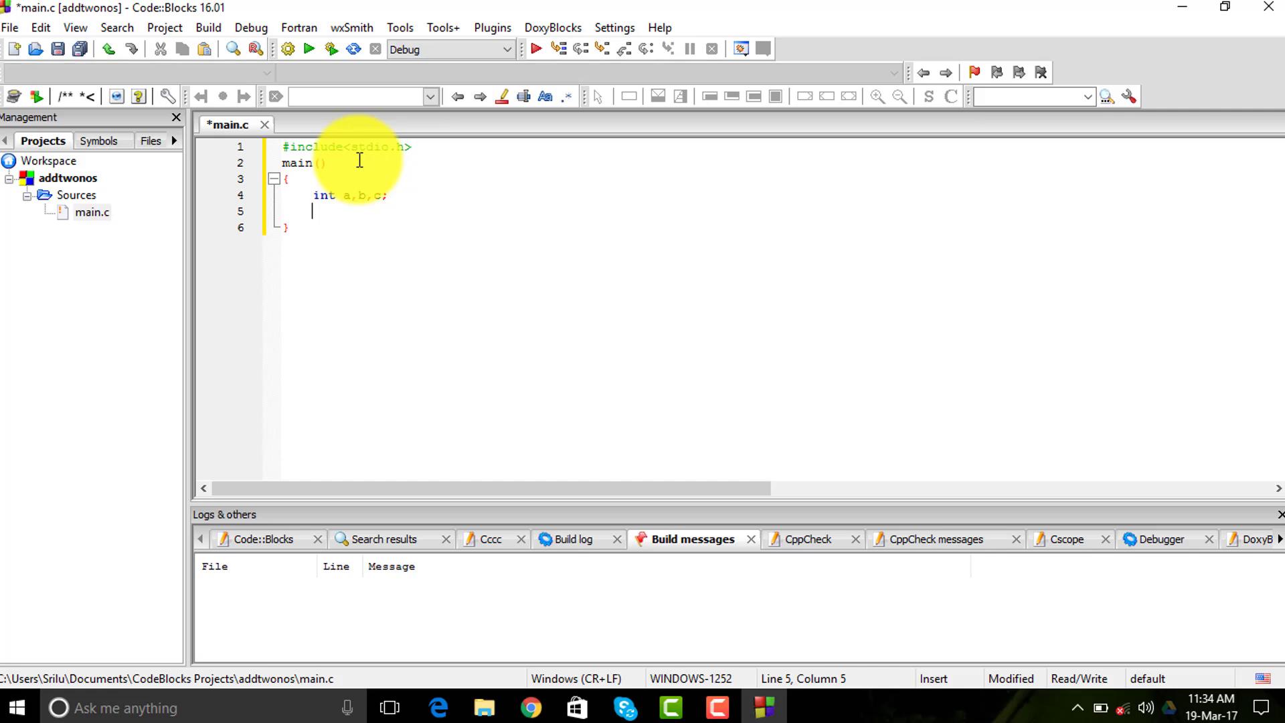
Add the printf prompt "Enter the first number\n"
{"action": "type", "text": "printf(\""}
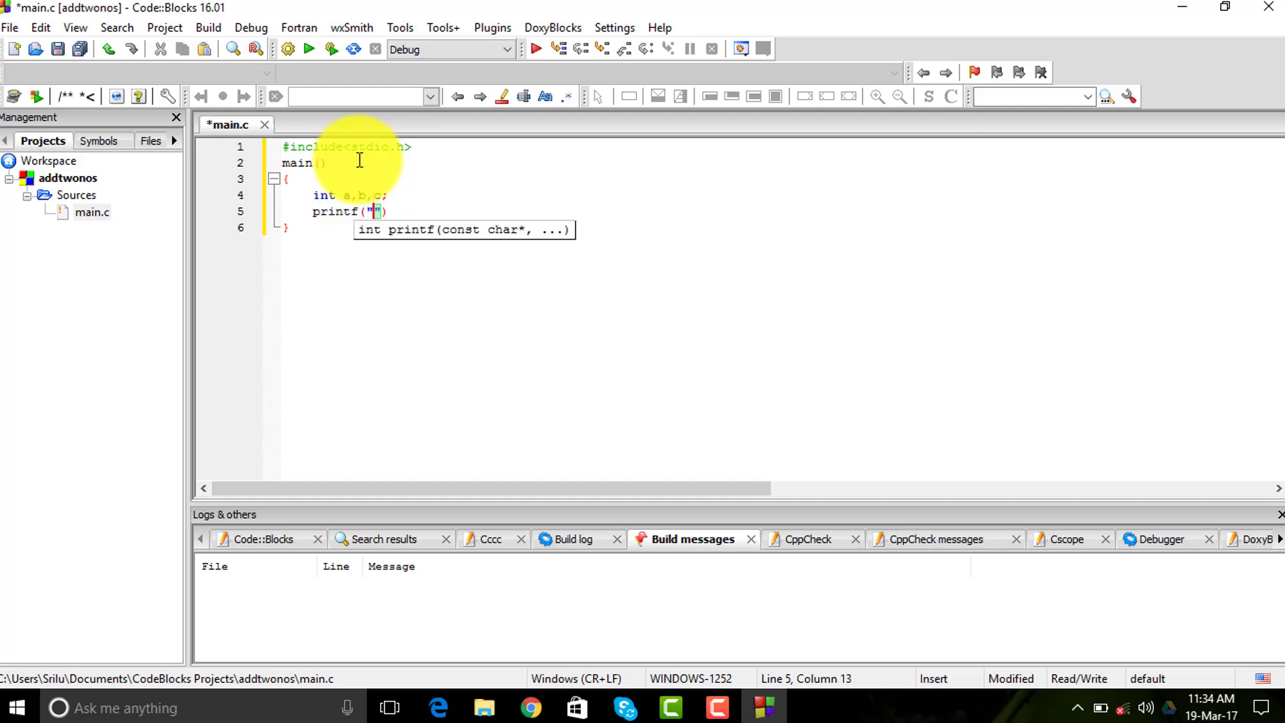
{"action": "type", "text": "Ent"}
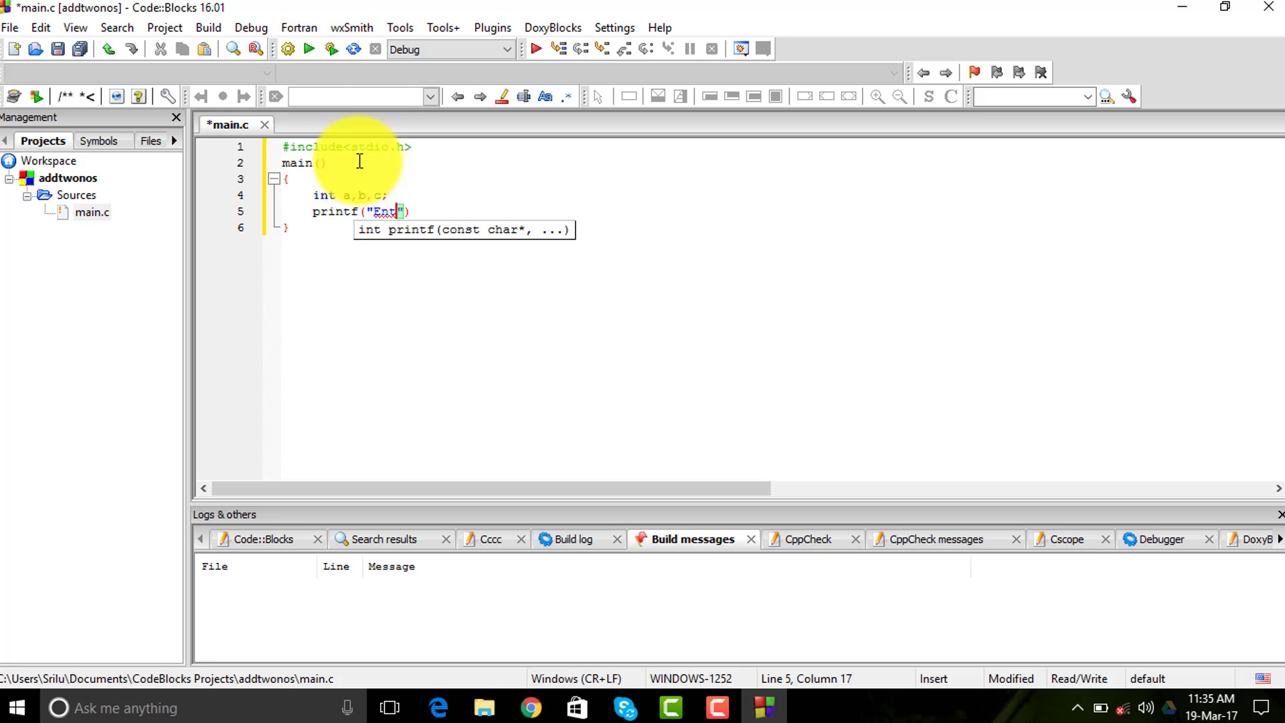
{"action": "type", "text": "r"}
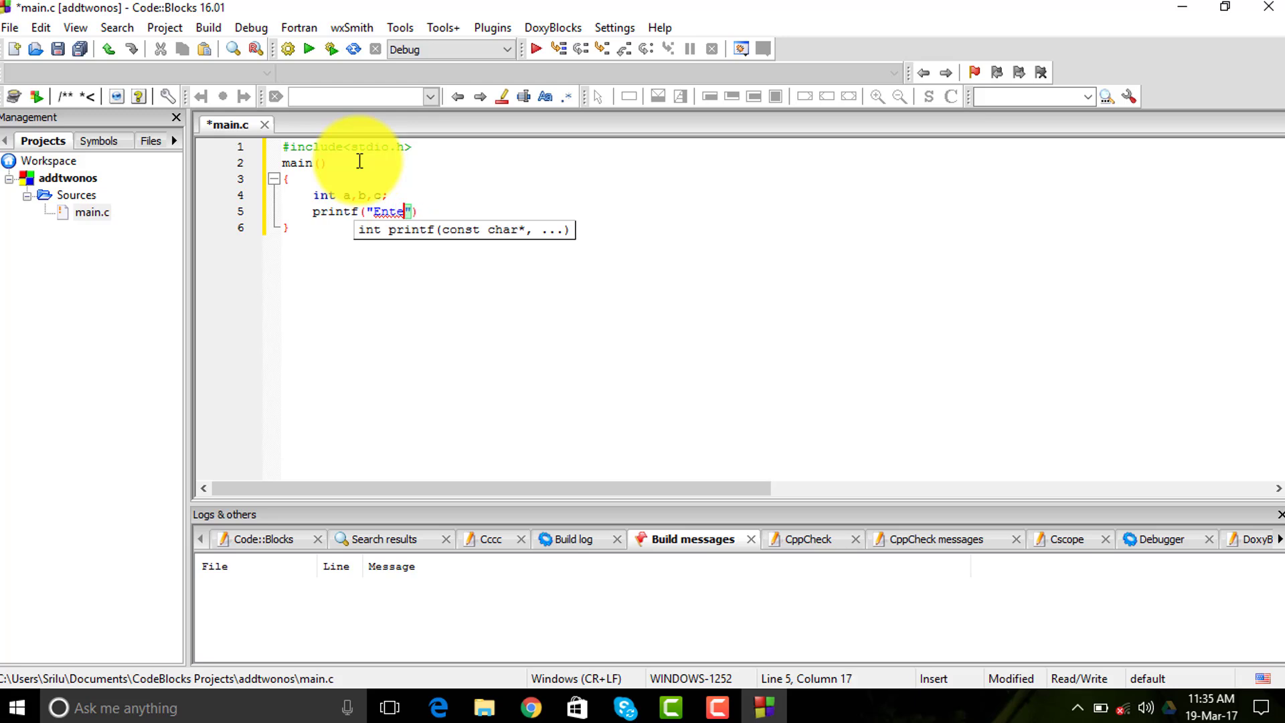
{"action": "type", "text": "r a"}
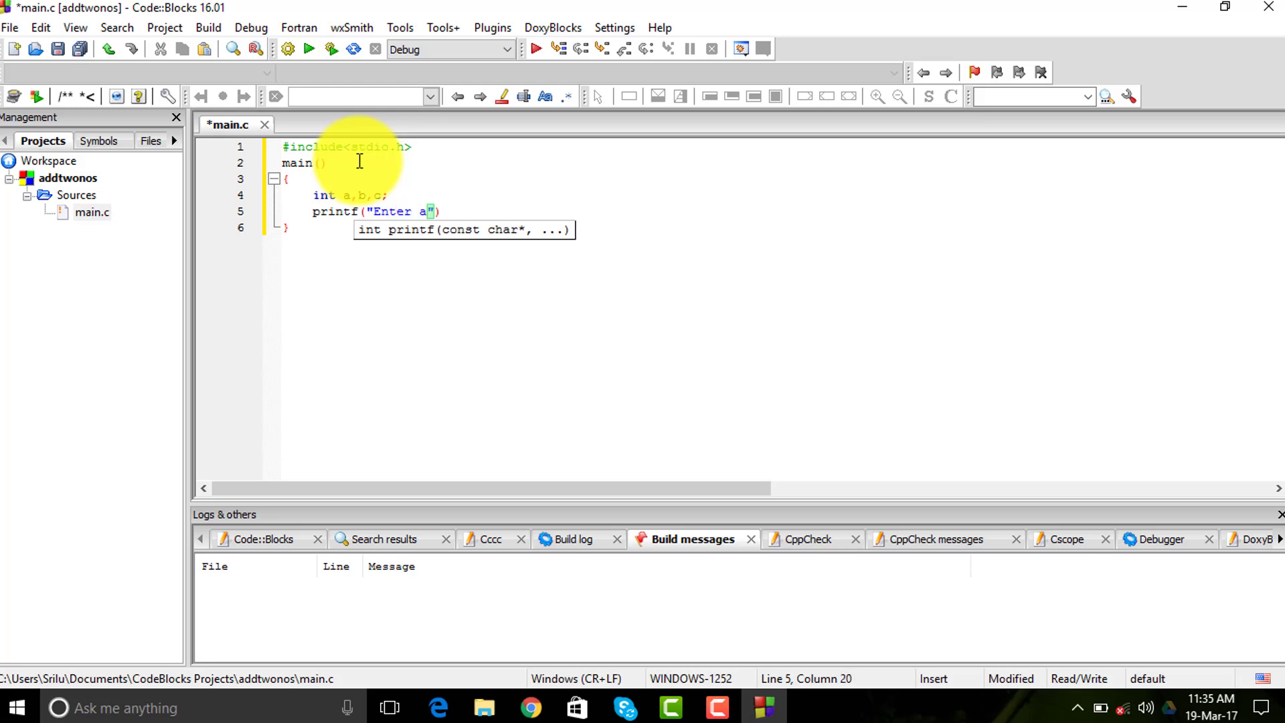
{"action": "type", "text": "the first numvb"}
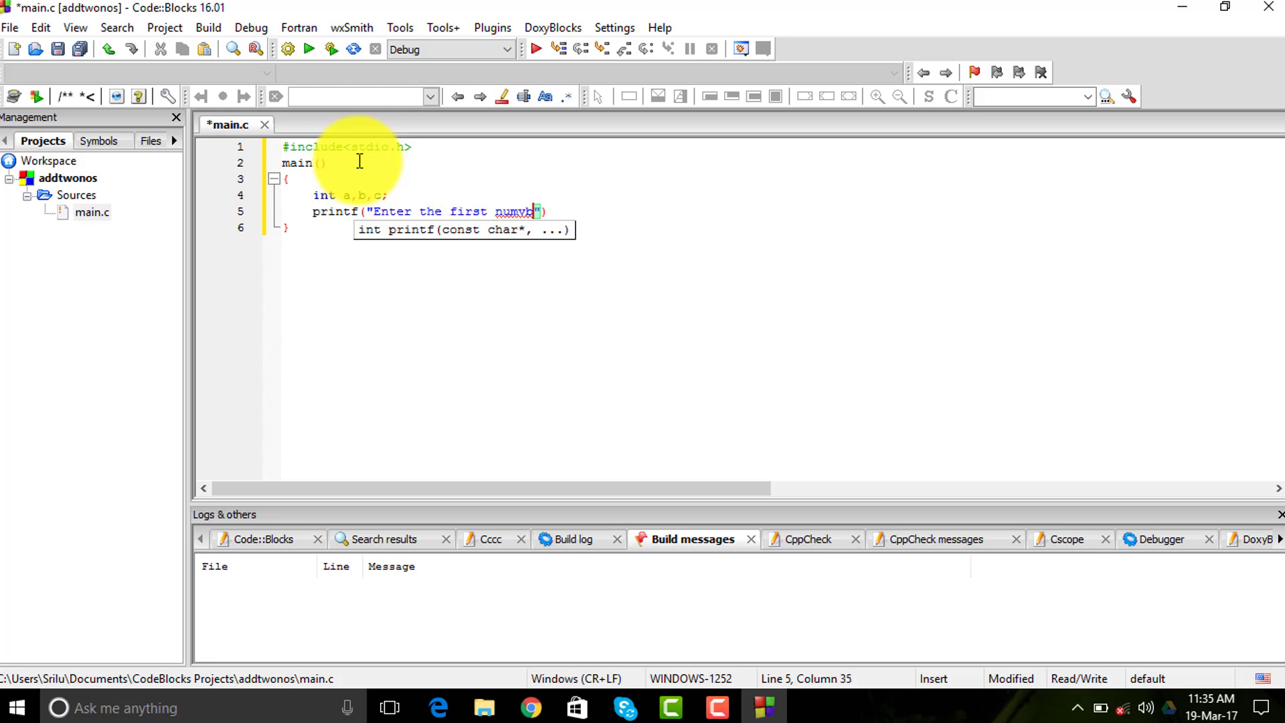
{"action": "key", "text": "Backspace"}
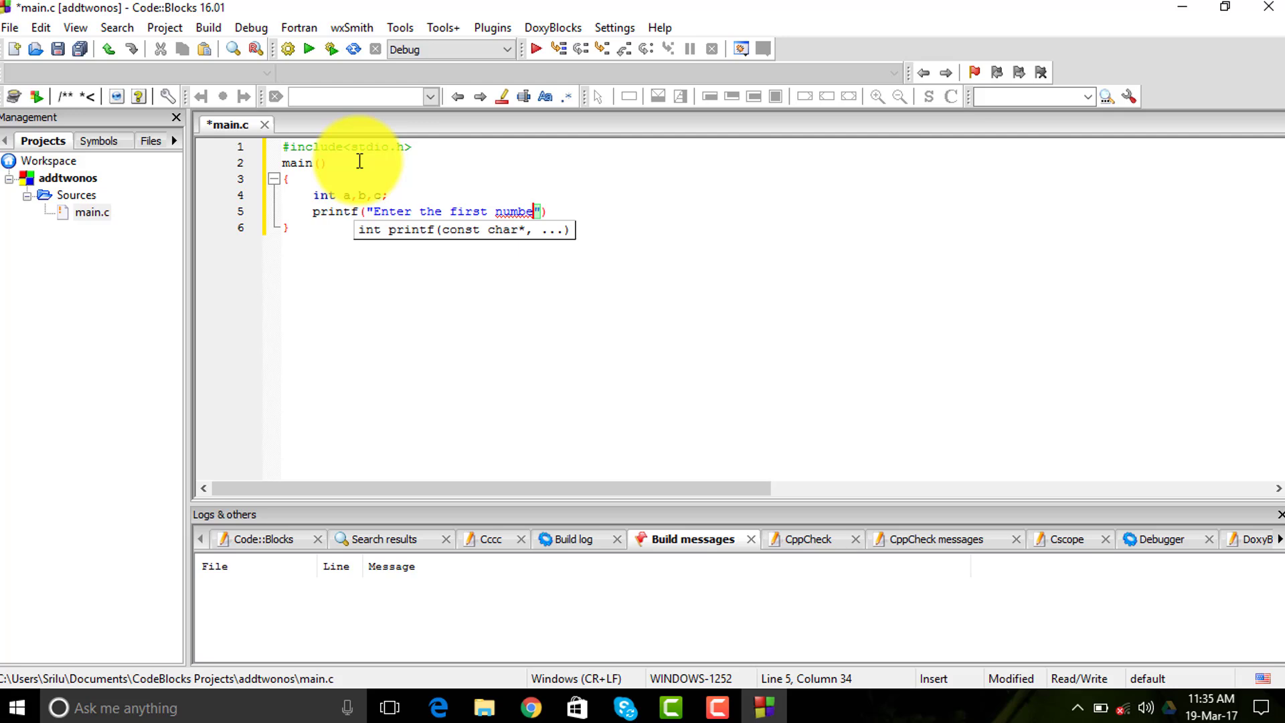
{"action": "type", "text": "\\"}
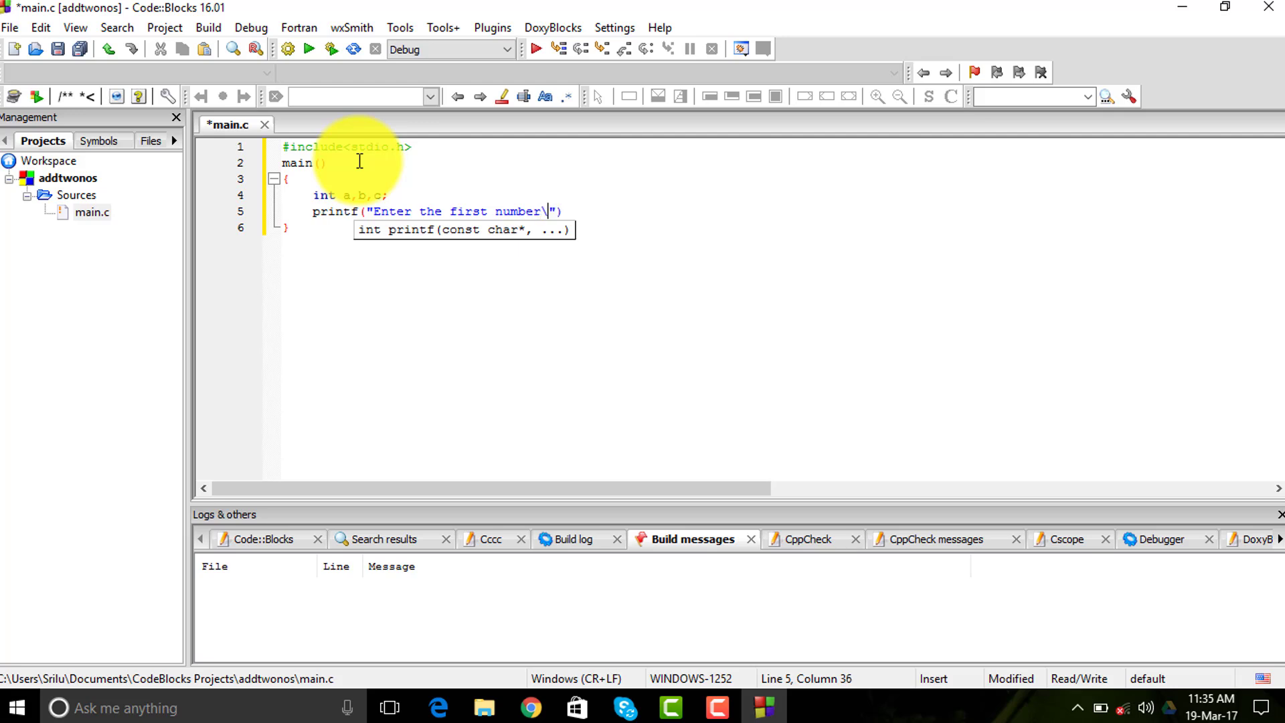
{"action": "type", "text": "n"}
{"action": "type", "text": "s"}
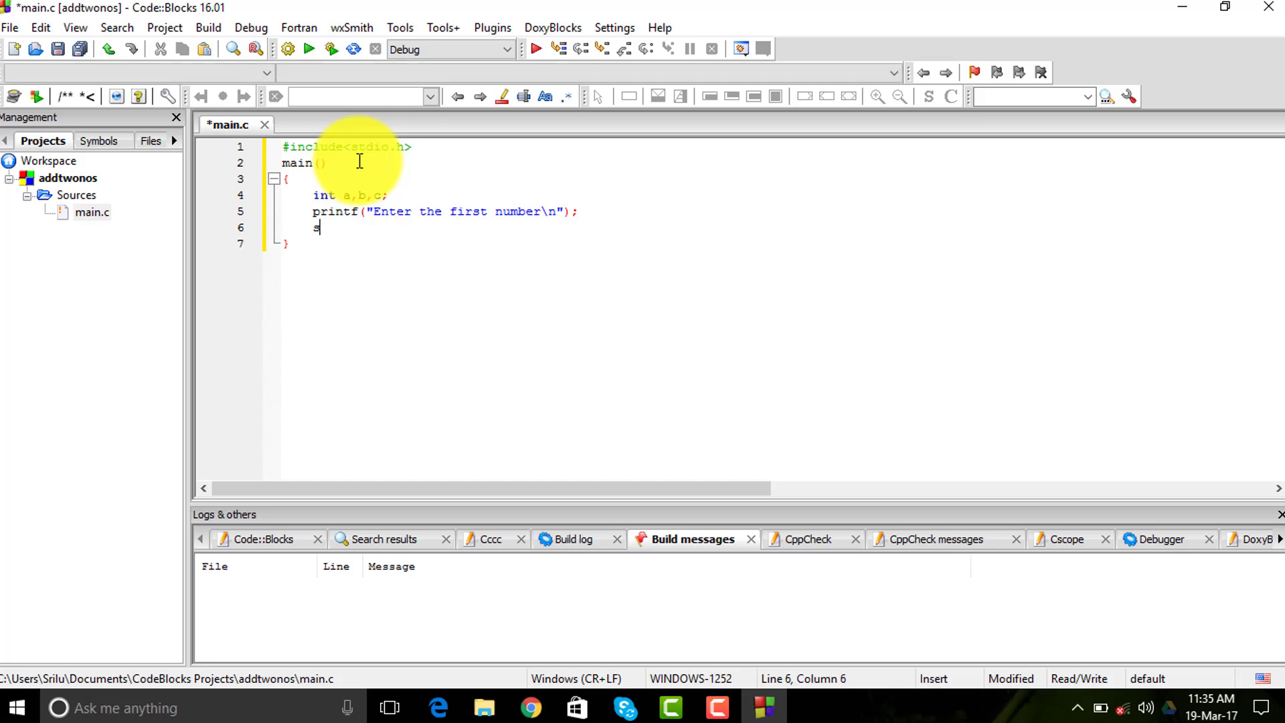
Add scanf("%d",&a); to read the first number into a
{"action": "type", "text": "canf("}
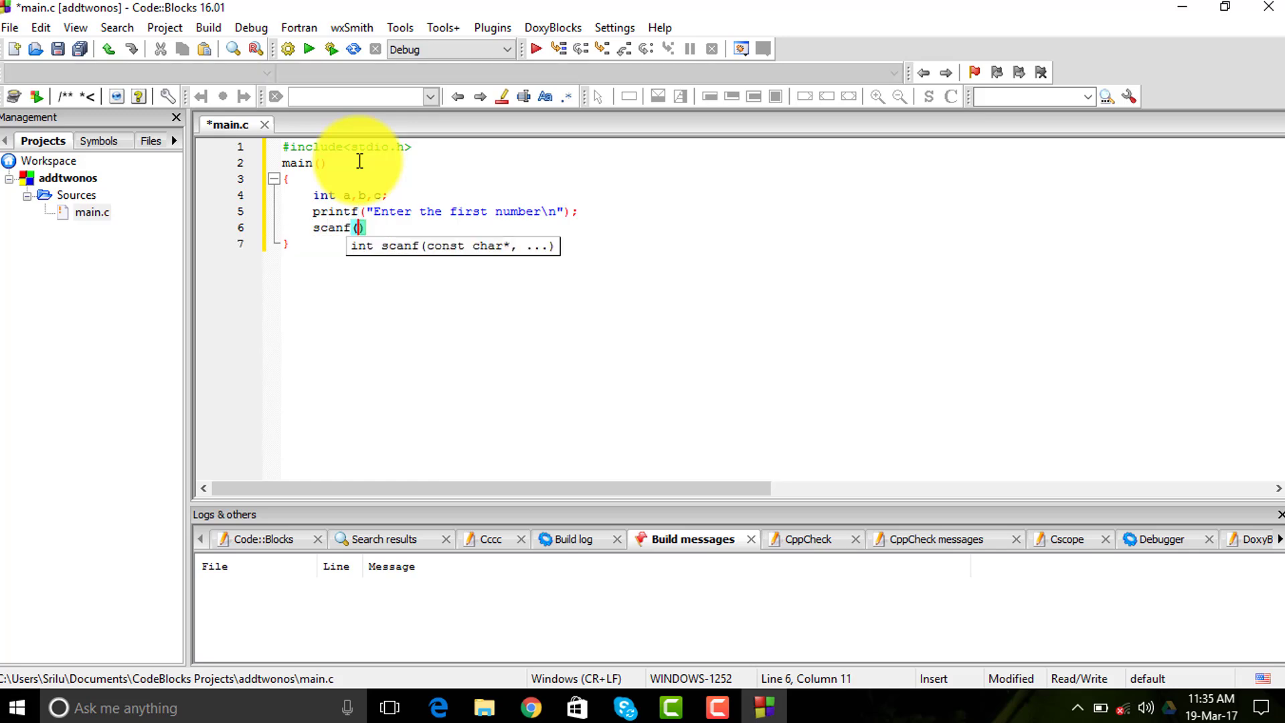
{"action": "type", "text": "\""}
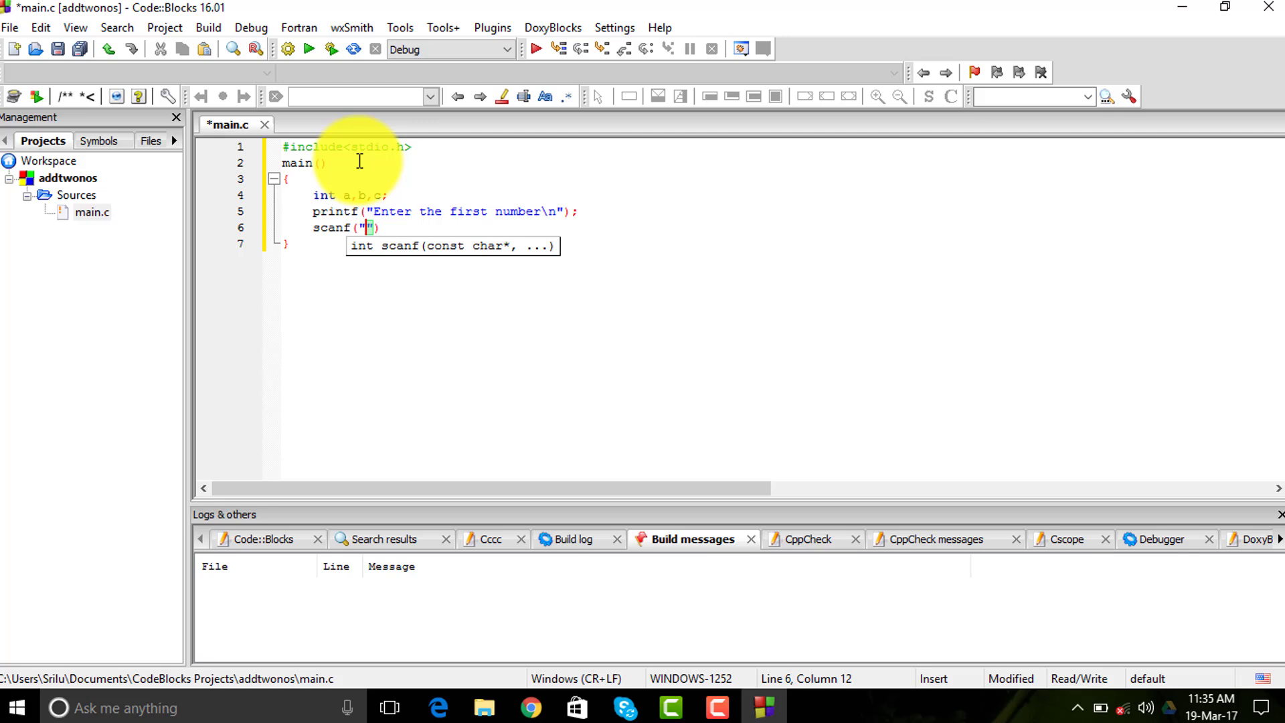
{"action": "type", "text": "%d"}
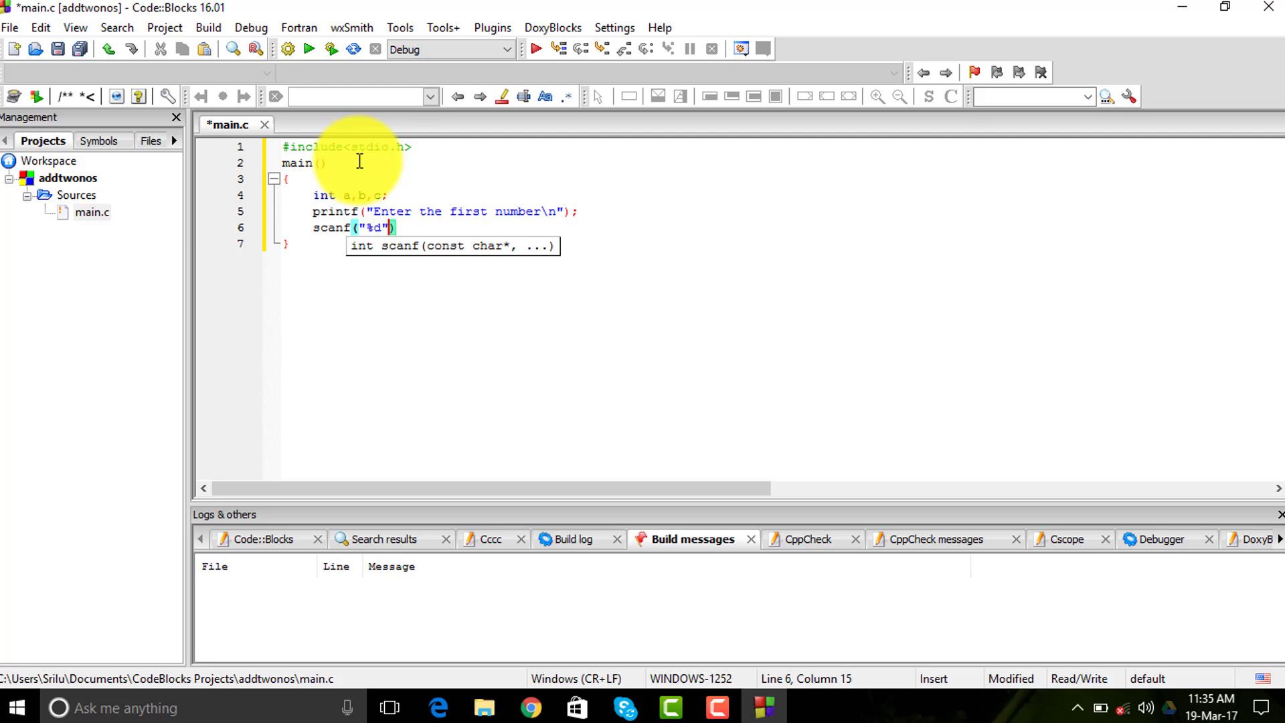
{"action": "type", "text": ","}
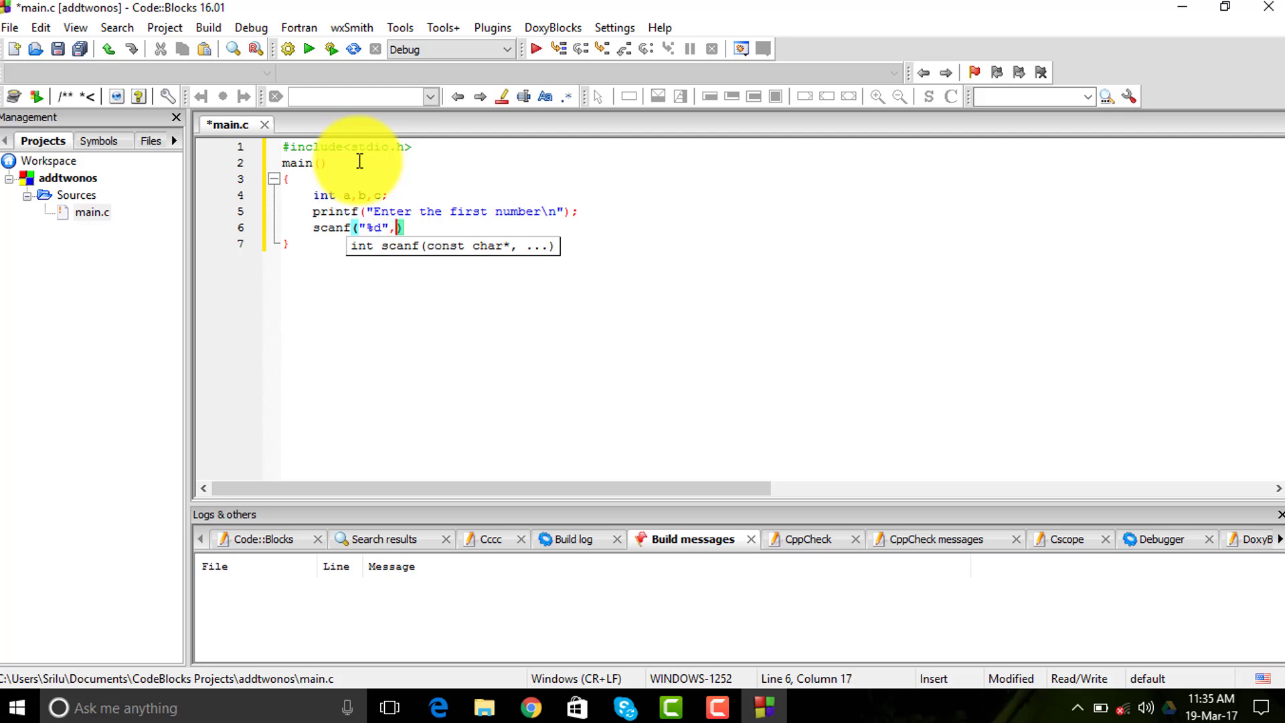
{"action": "type", "text": "&a"}
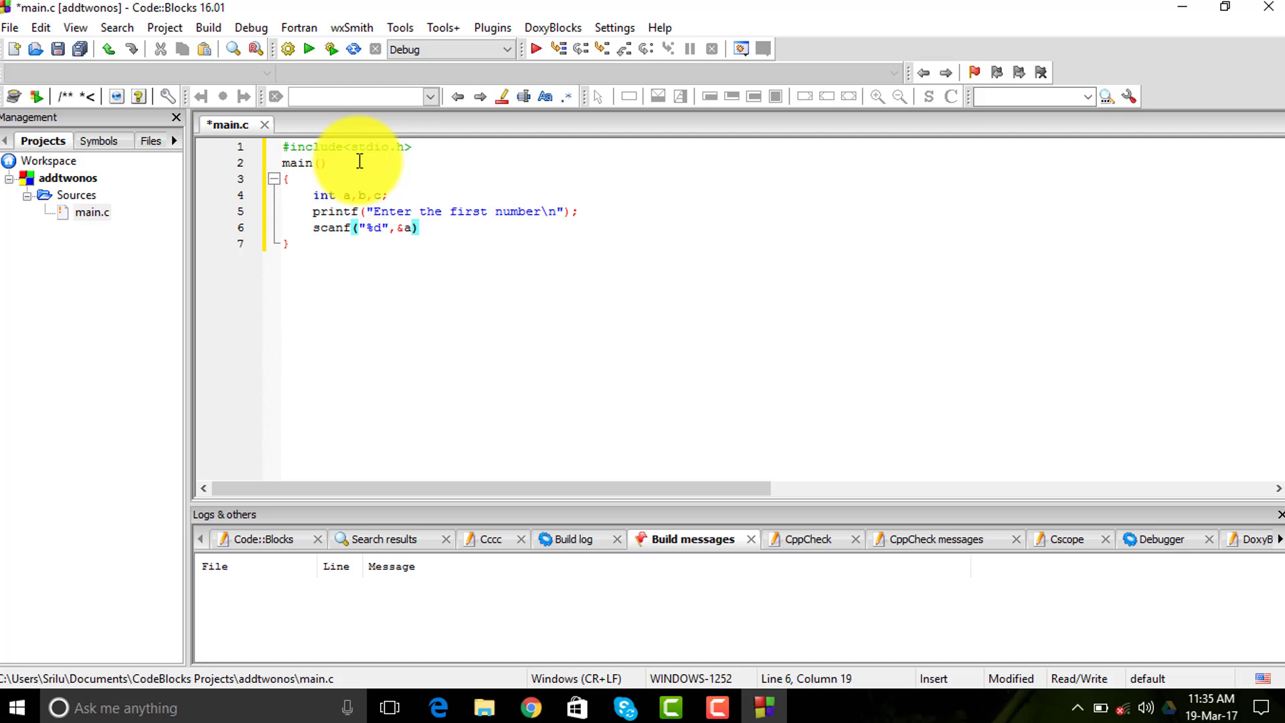
{"action": "type", "text": ";"}
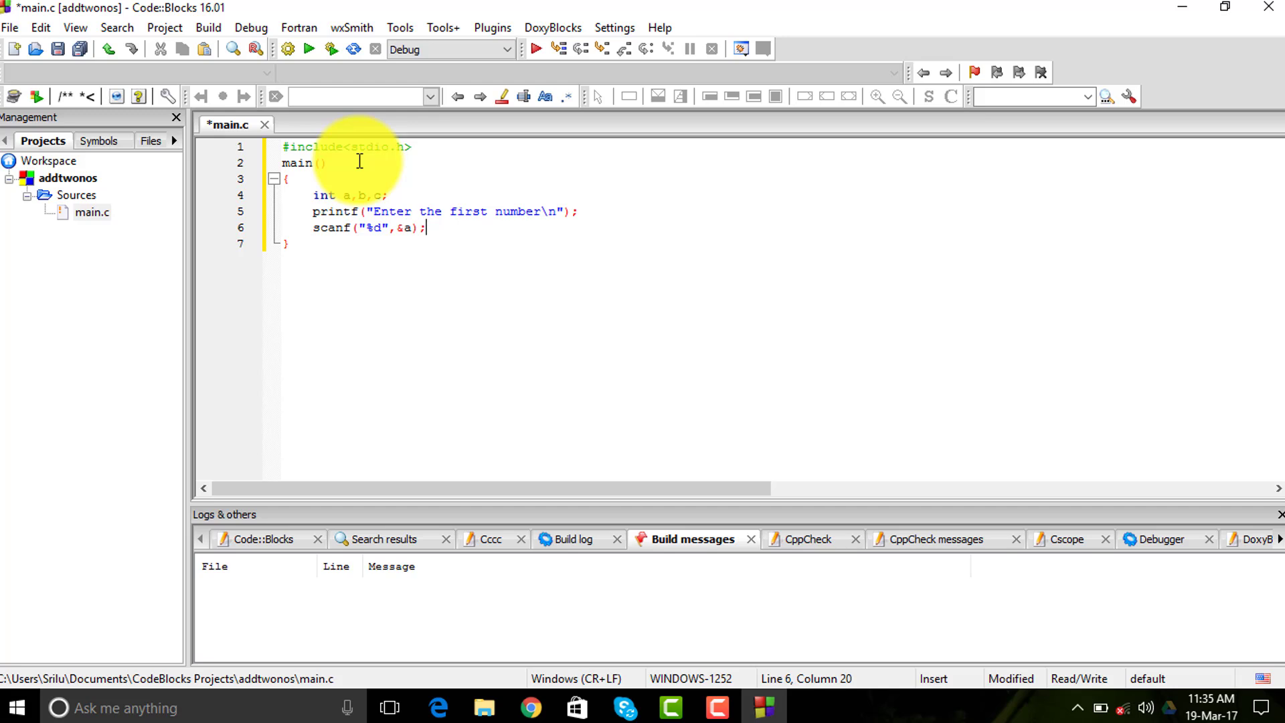
{"action": "key", "text": "Return"}
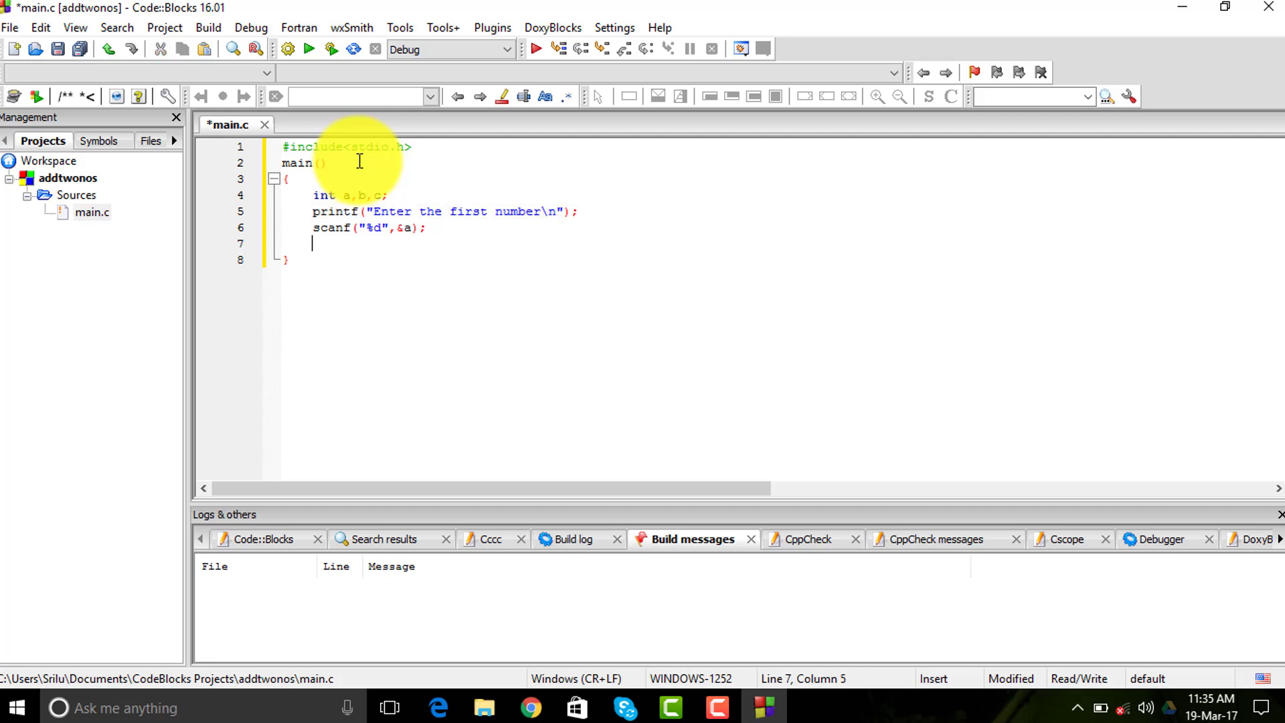
Paste the prompt line and change it to "Enter the second number\n"
{"action": "type", "text": "printf(\"Enter the first number\\n\");"}
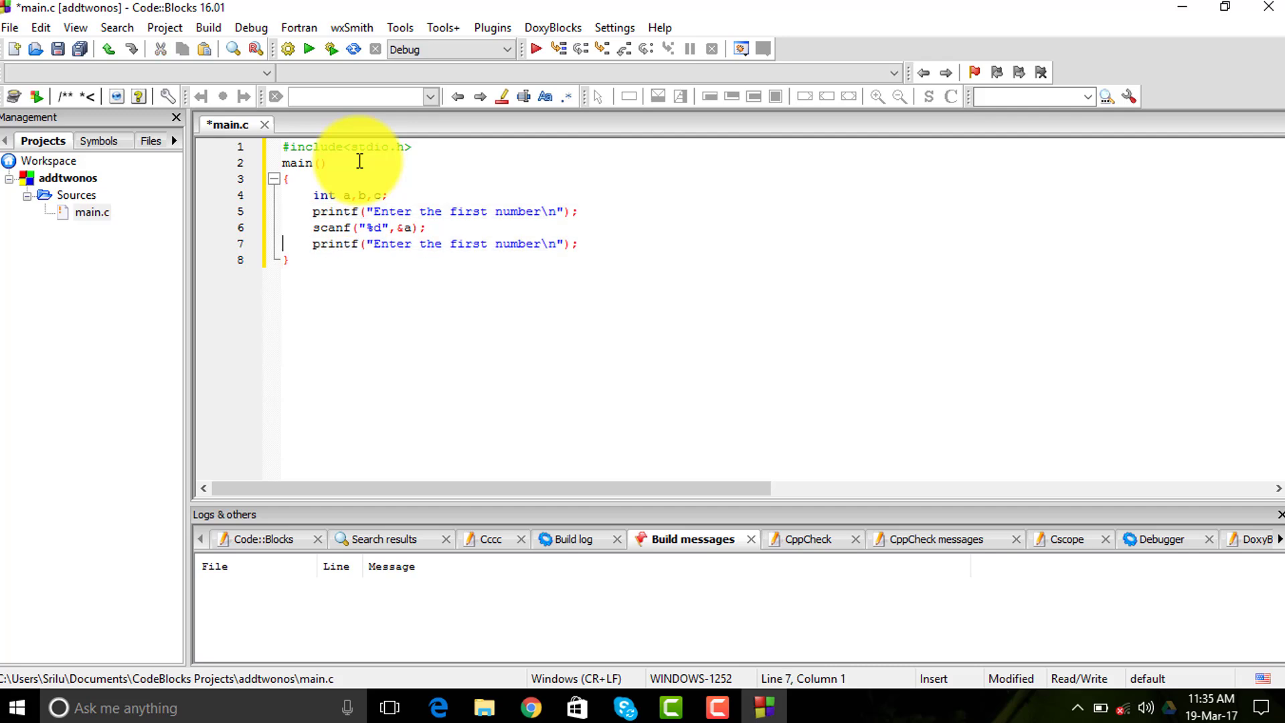
{"action": "left_click", "coordinate": [486, 244]}
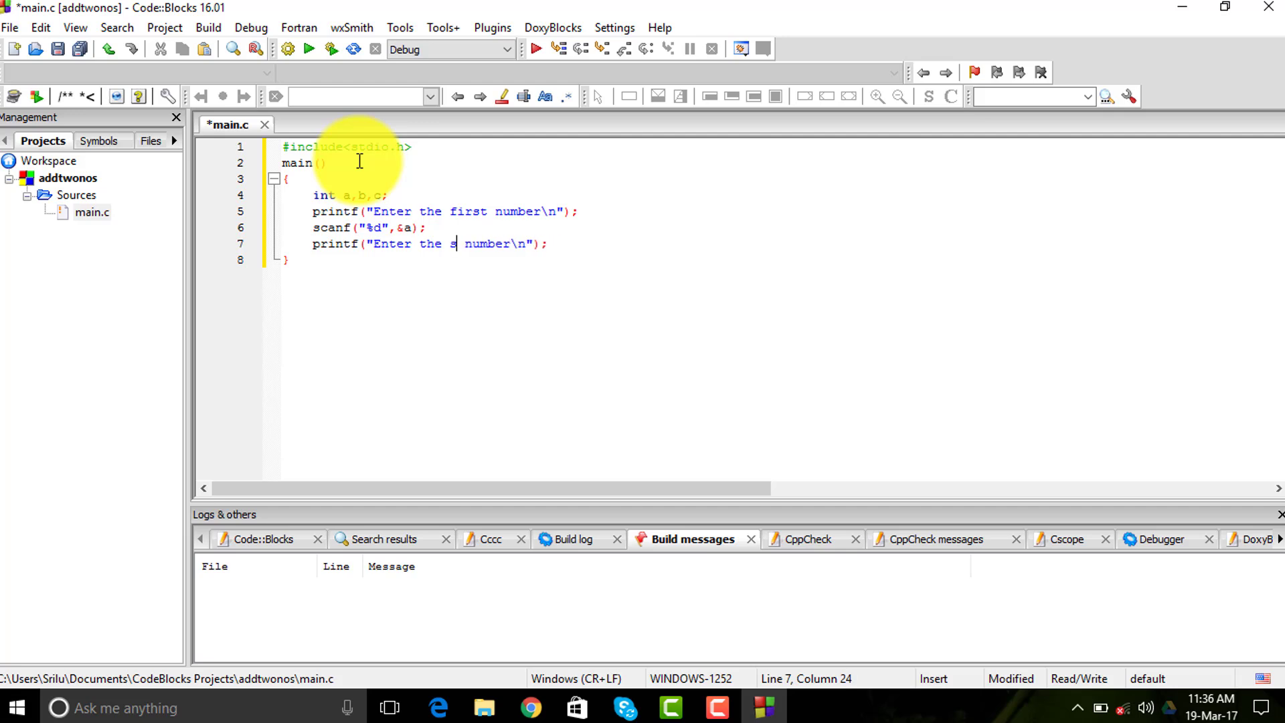
{"action": "type", "text": "econd"}
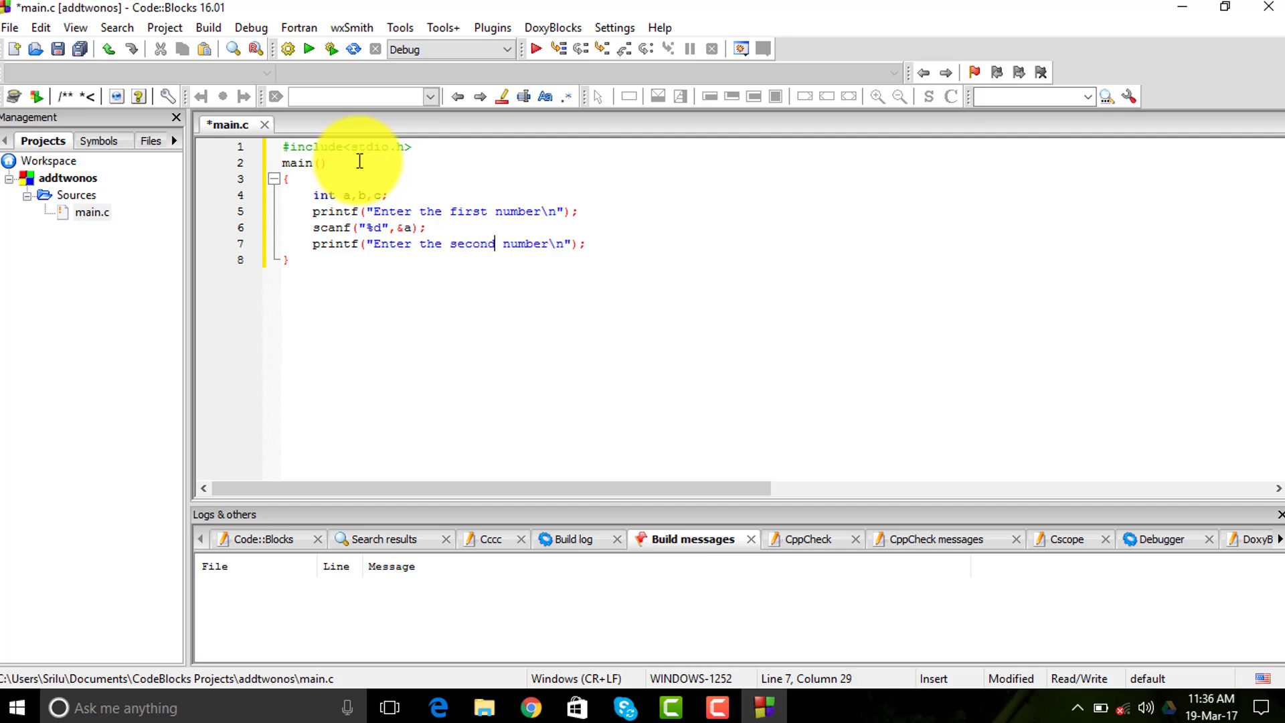
{"action": "key", "text": "Return"}
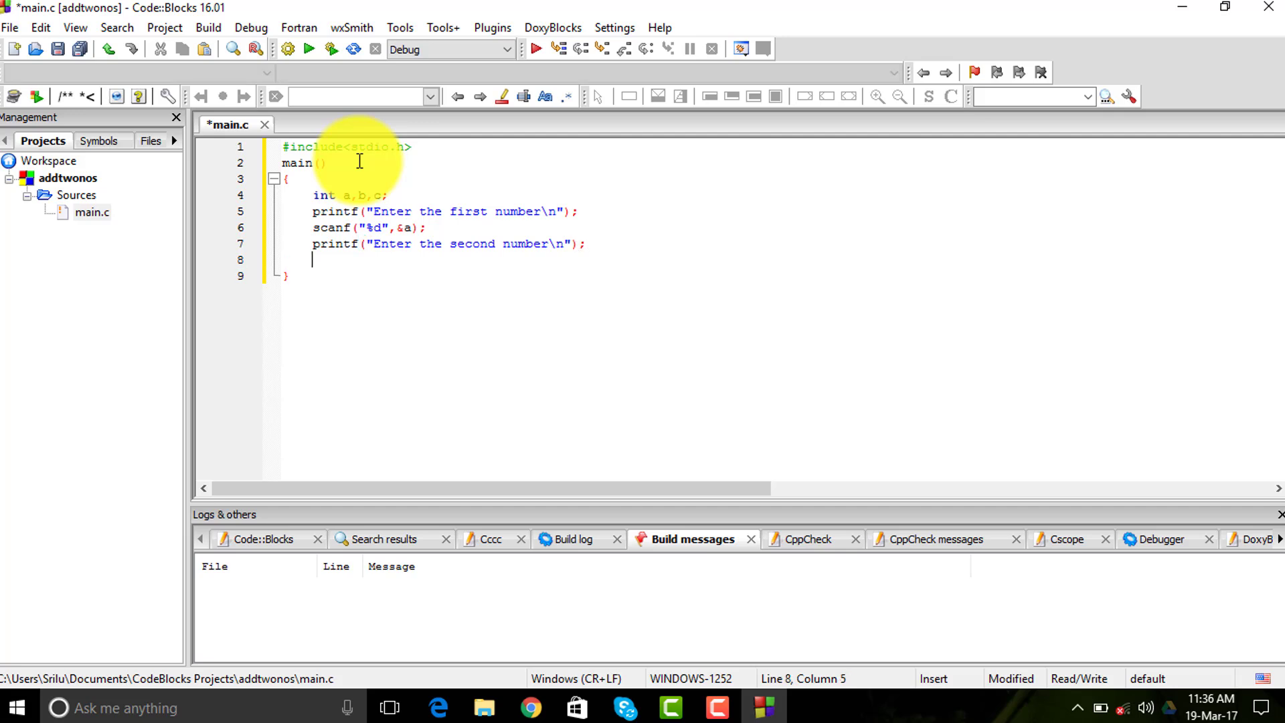
Add scanf("%d",&b); to read the second number into b, and begin the c statement
{"action": "type", "text": "scanf(\"%d\","}
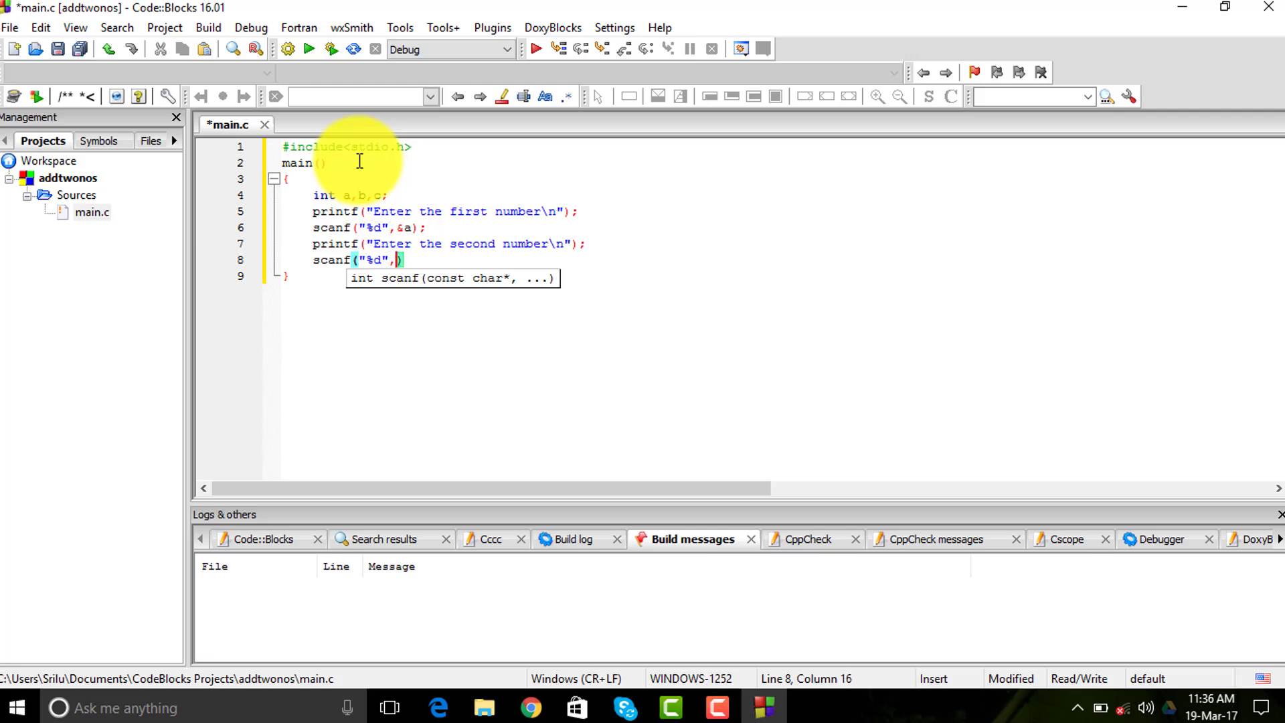
{"action": "type", "text": "&b"}
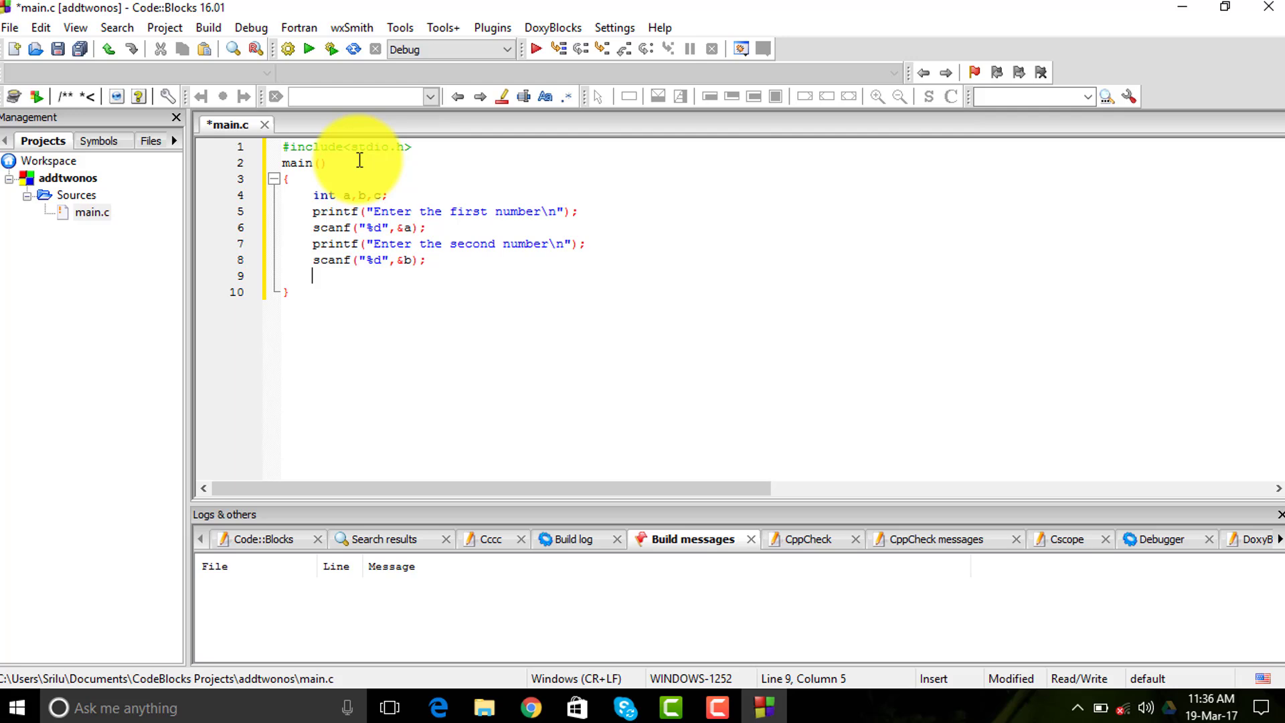
{"action": "type", "text": "c"}
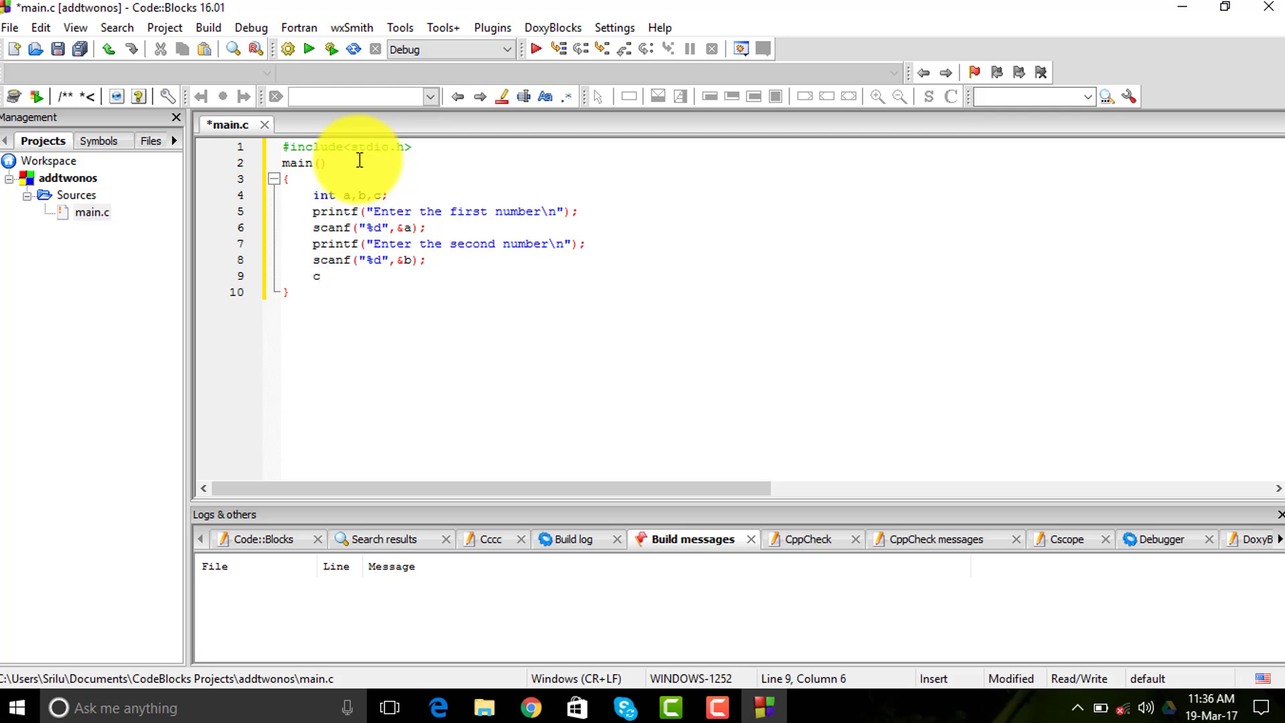
Complete c=a+b; and add printf("The sum is %d",c);
{"action": "type", "text": "=a+b;"}
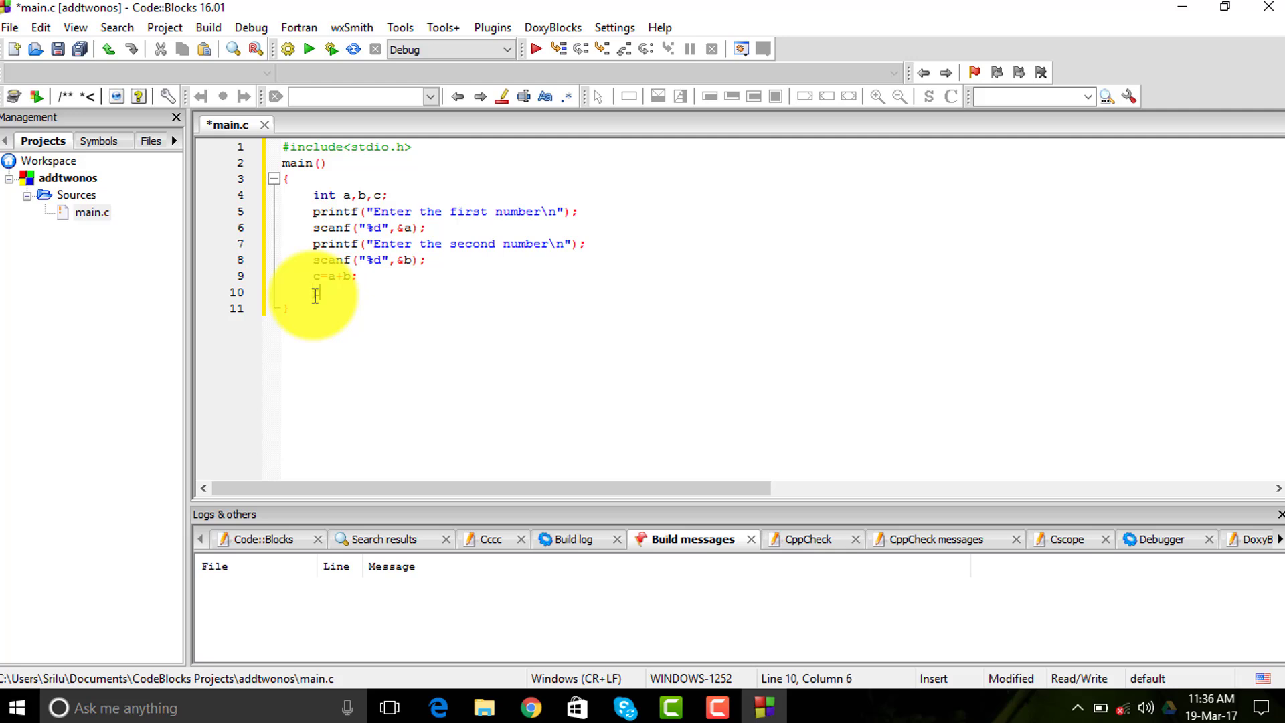
{"action": "type", "text": "printf()"}
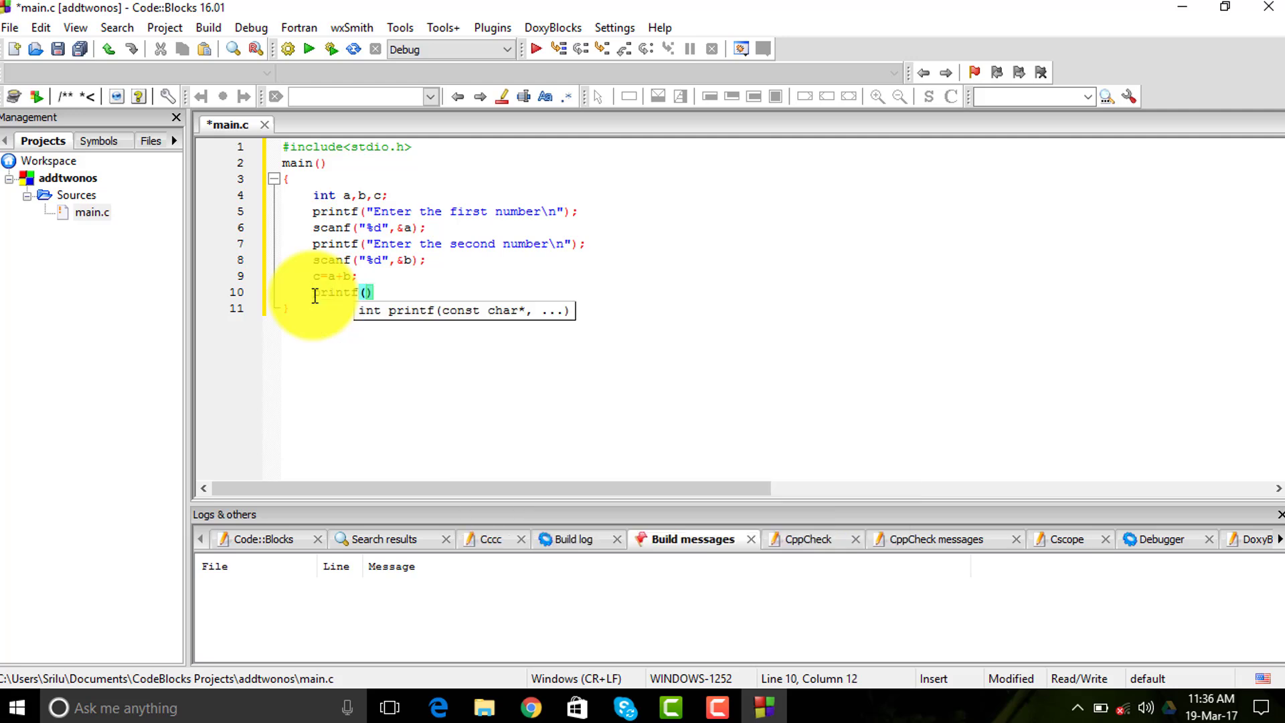
{"action": "type", "text": "The sum is \""}
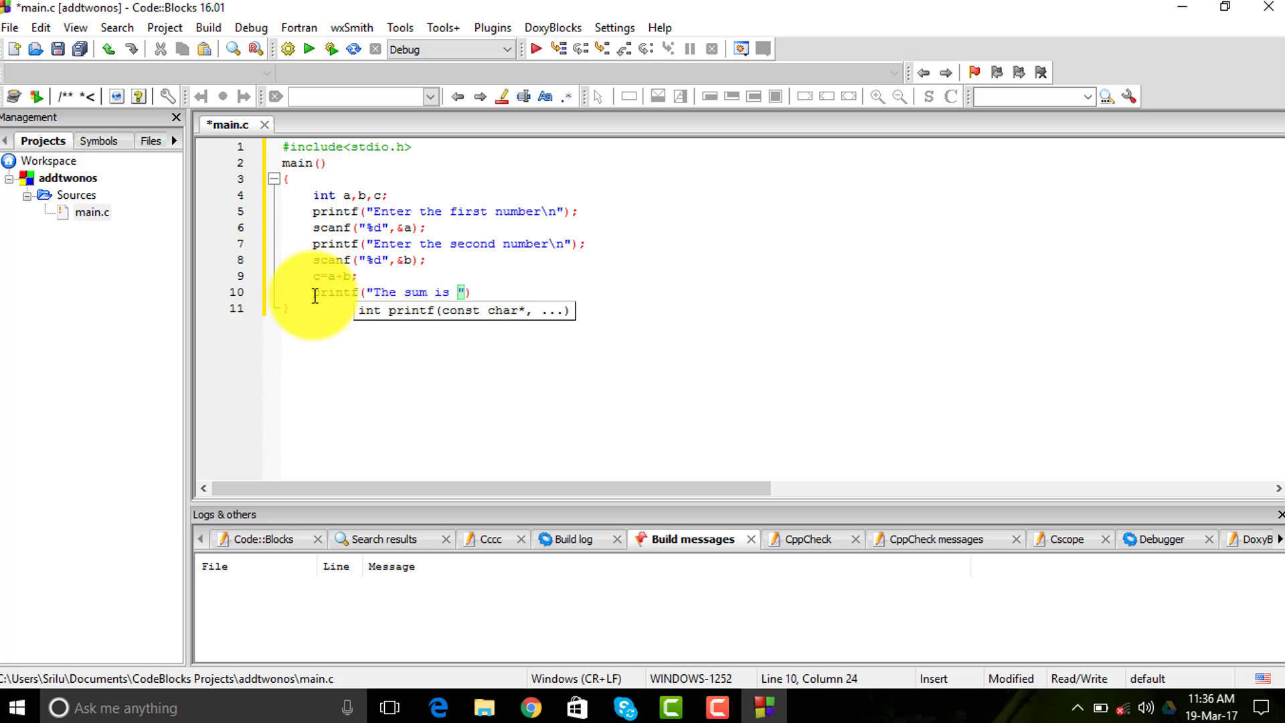
{"action": "type", "text": "%"}
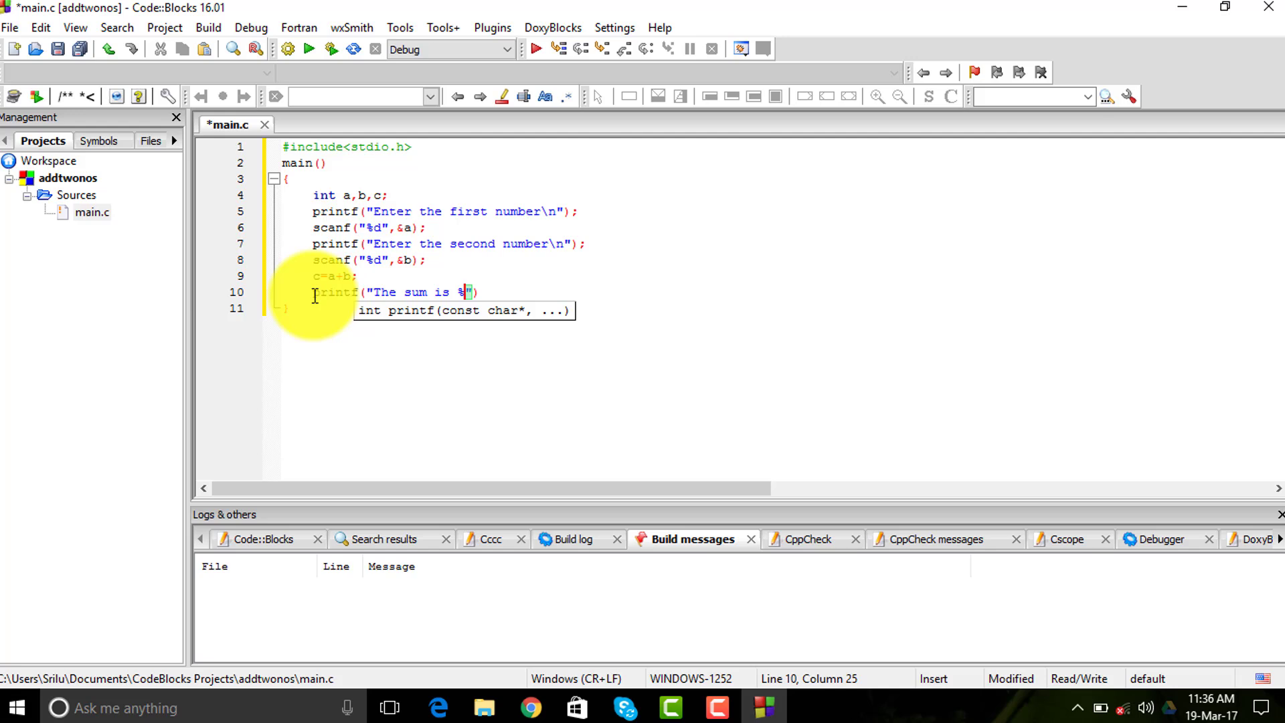
{"action": "type", "text": "d\","}
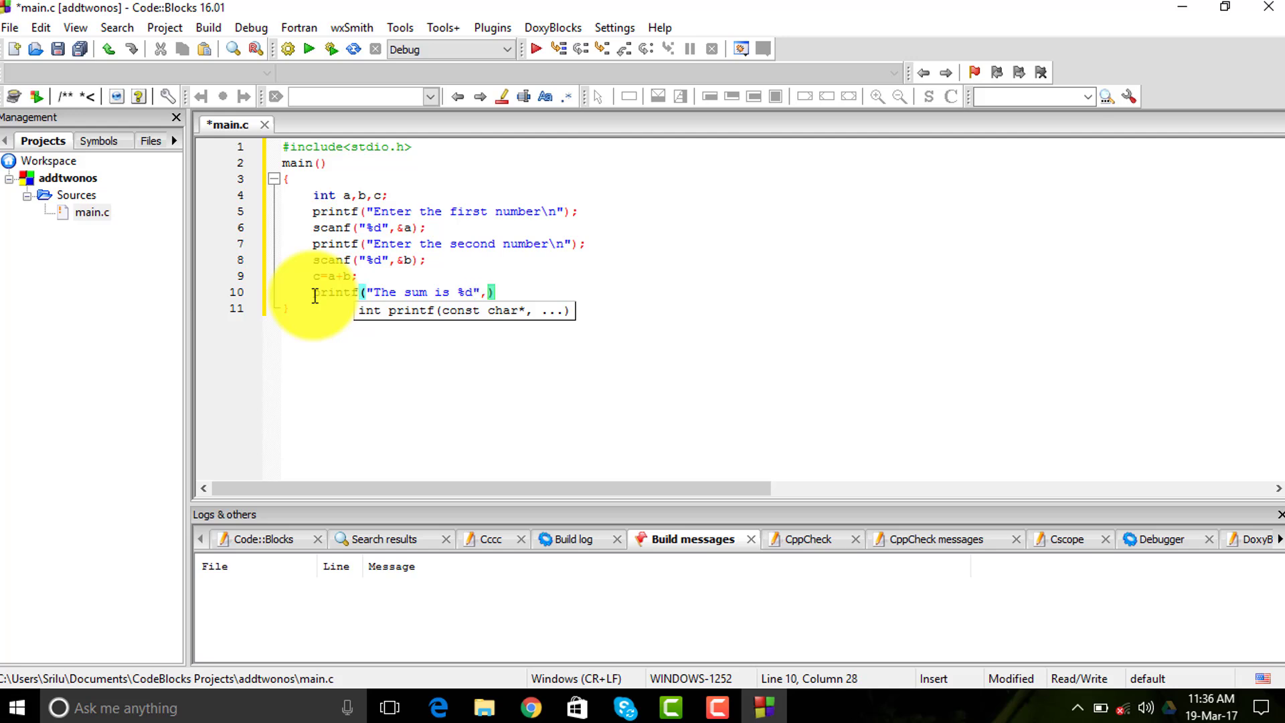
{"action": "type", "text": "c"}
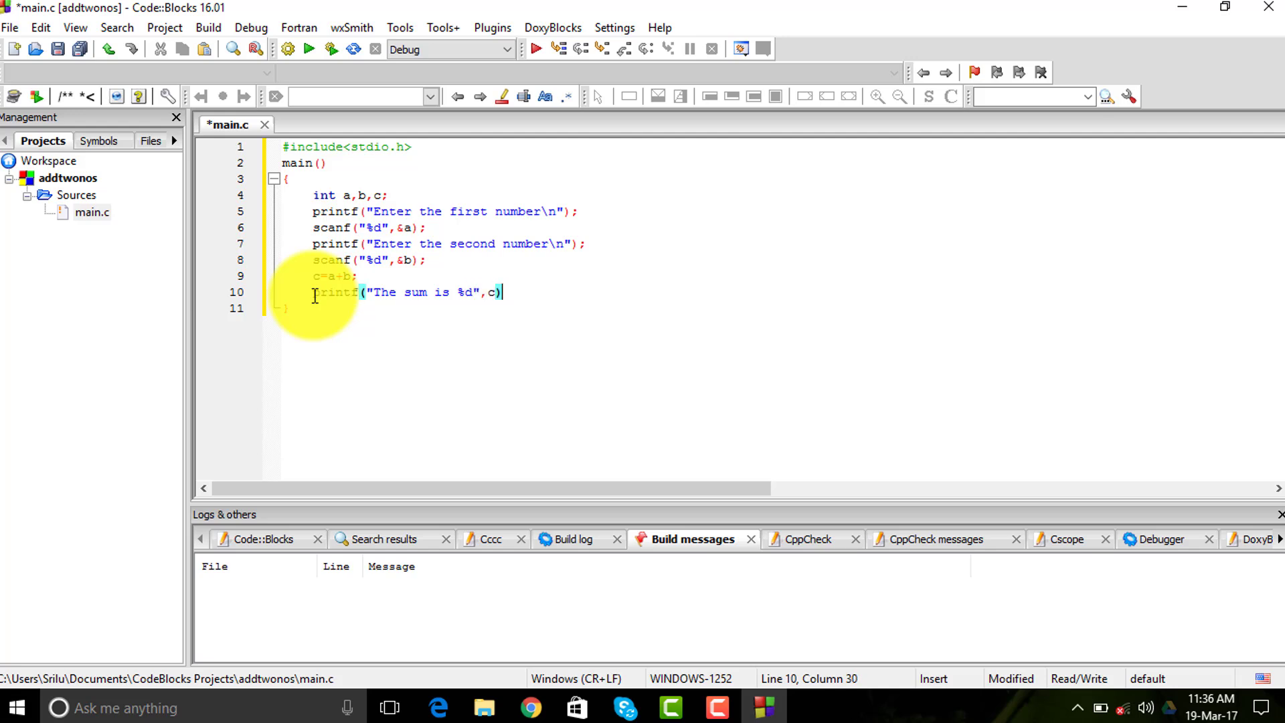
{"action": "type", "text": ";"}
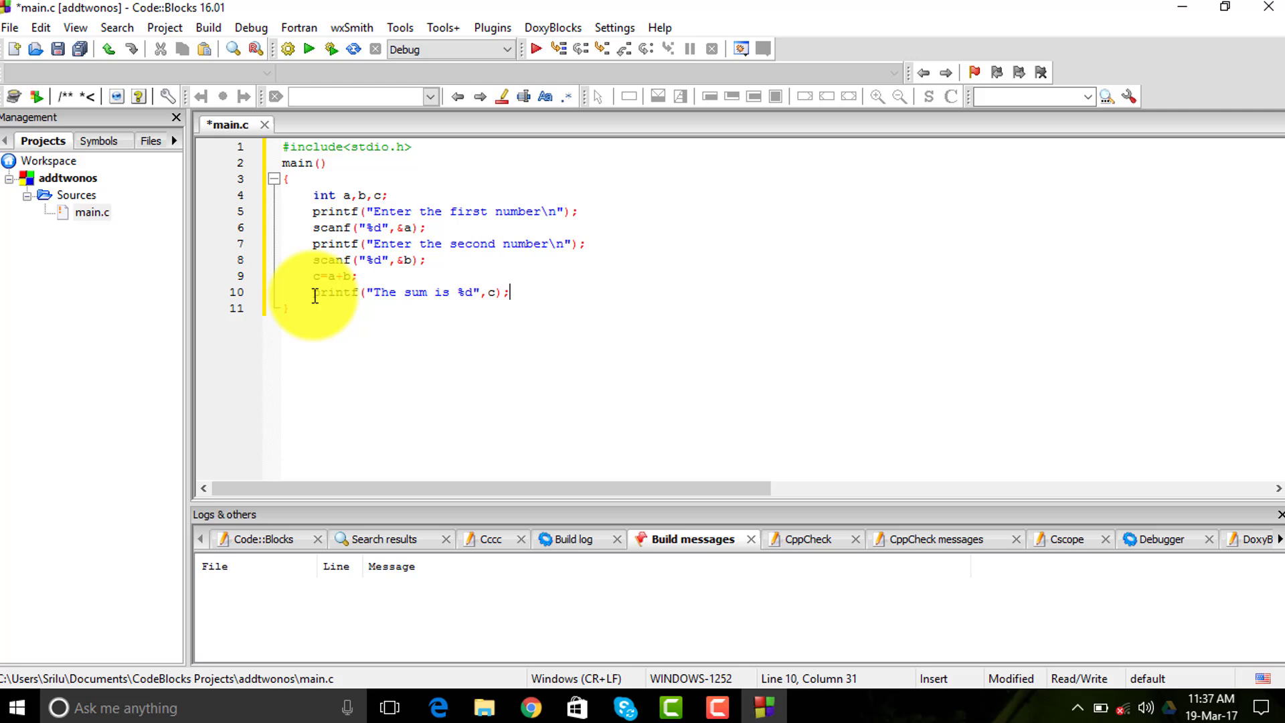
{"action": "key", "text": "Return"}
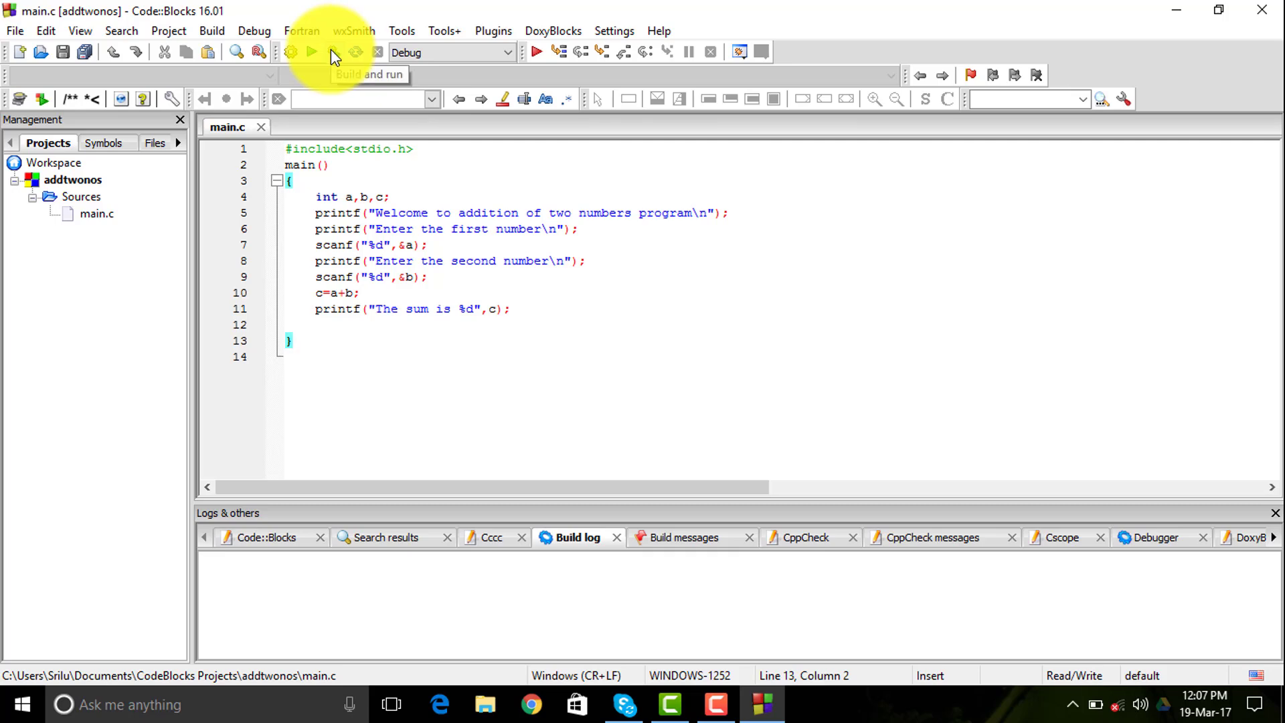
Build and run addtwonos, enter 12 at the console prompt, then run it again
{"action": "left_click", "coordinate": [311, 52]}
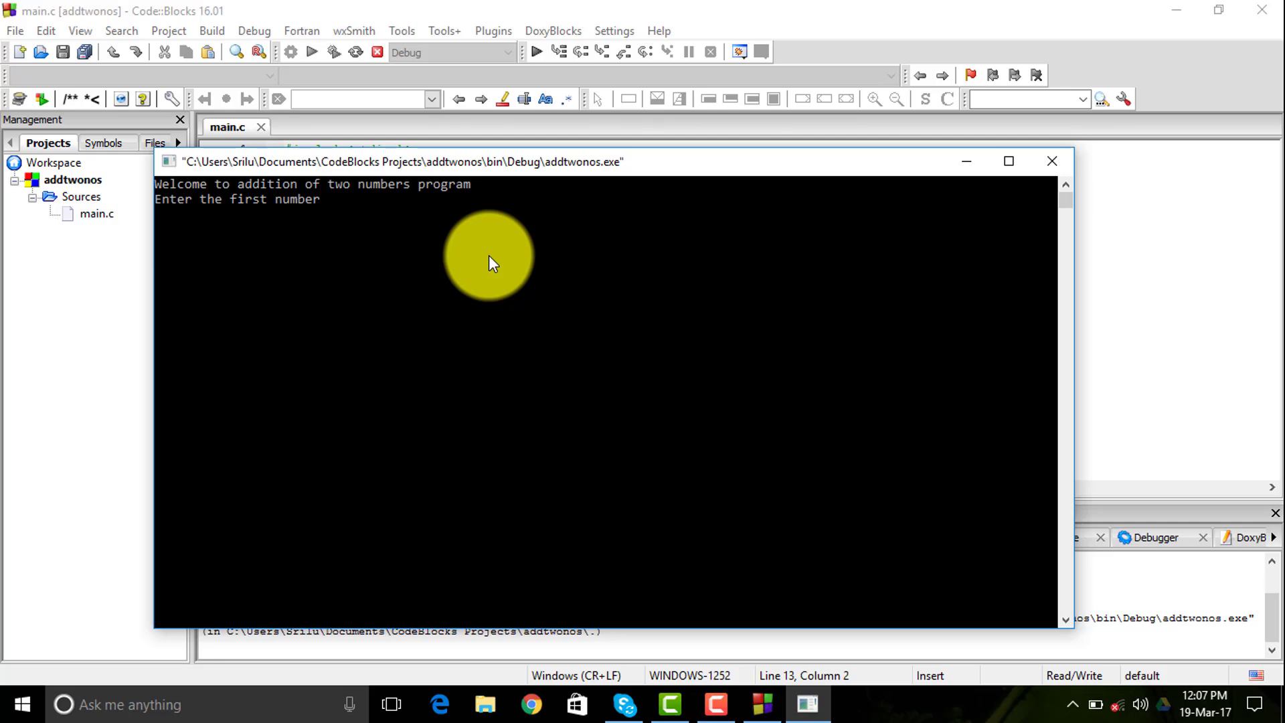
{"action": "mouse_move", "coordinate": [643, 295]}
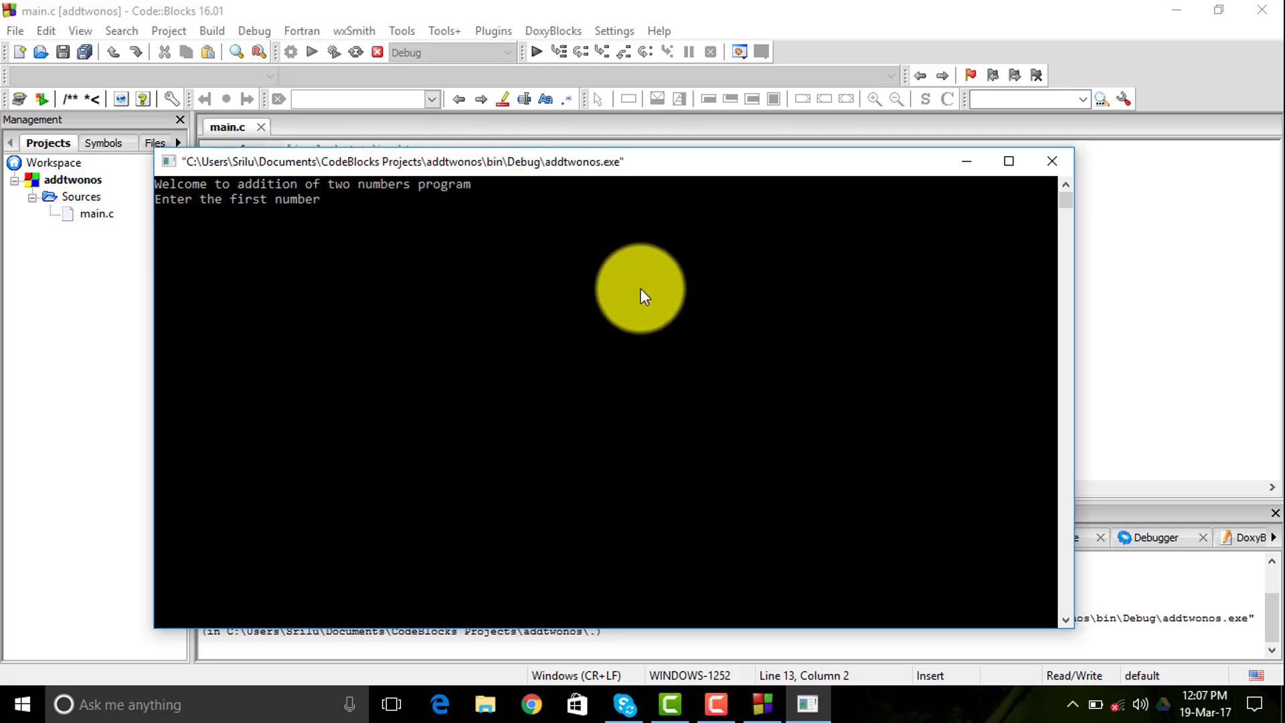
{"action": "type", "text": "12"}
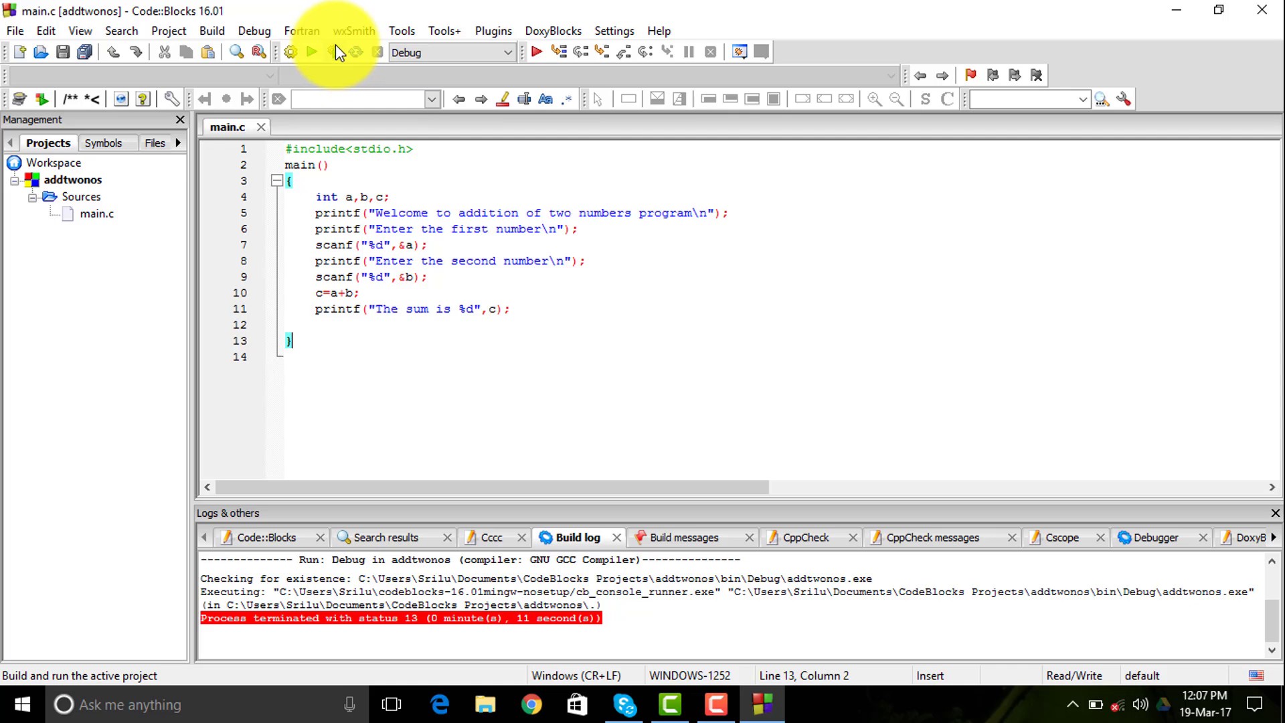
{"action": "left_click", "coordinate": [312, 52]}
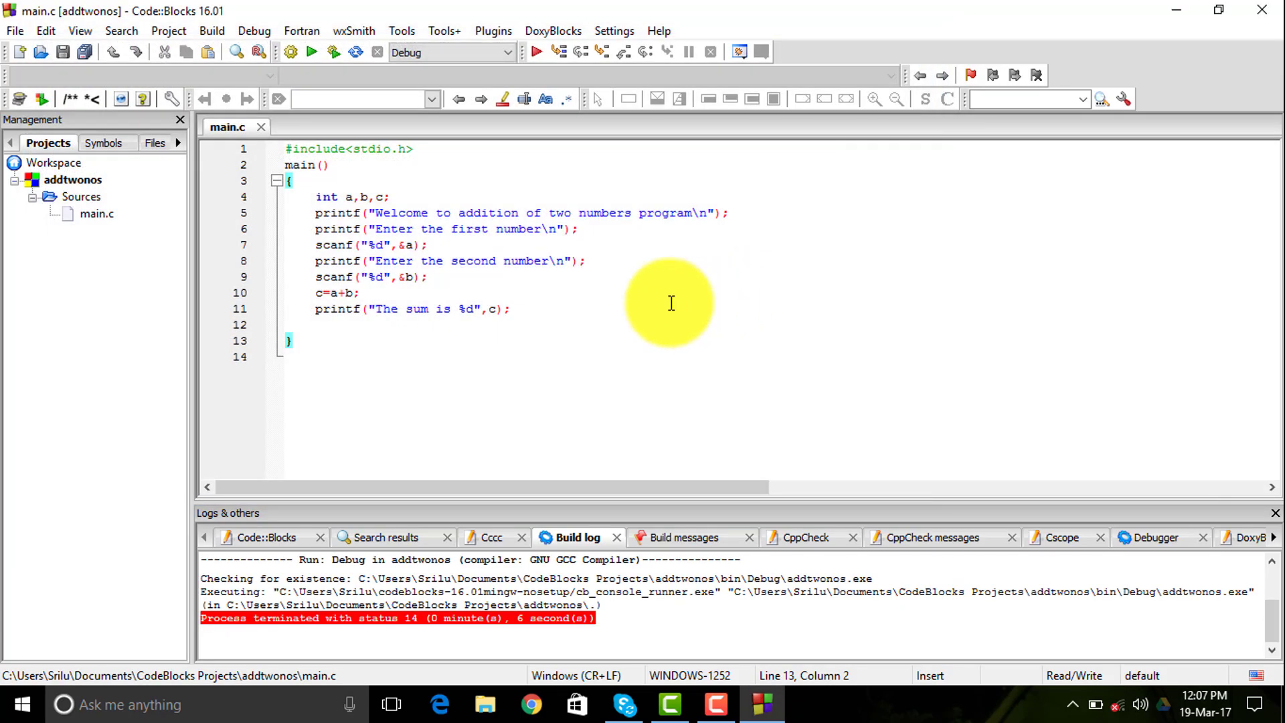
{"action": "mouse_move", "coordinate": [664, 334]}
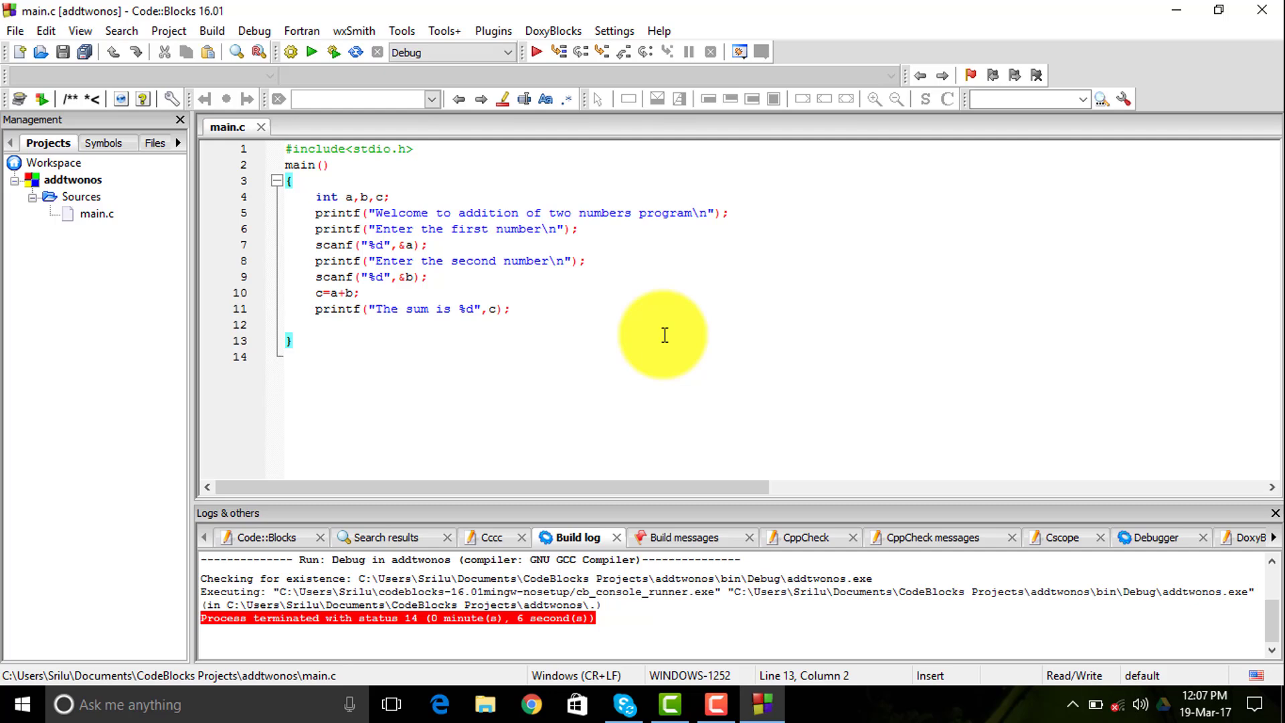
{"action": "left_click", "coordinate": [293, 338]}
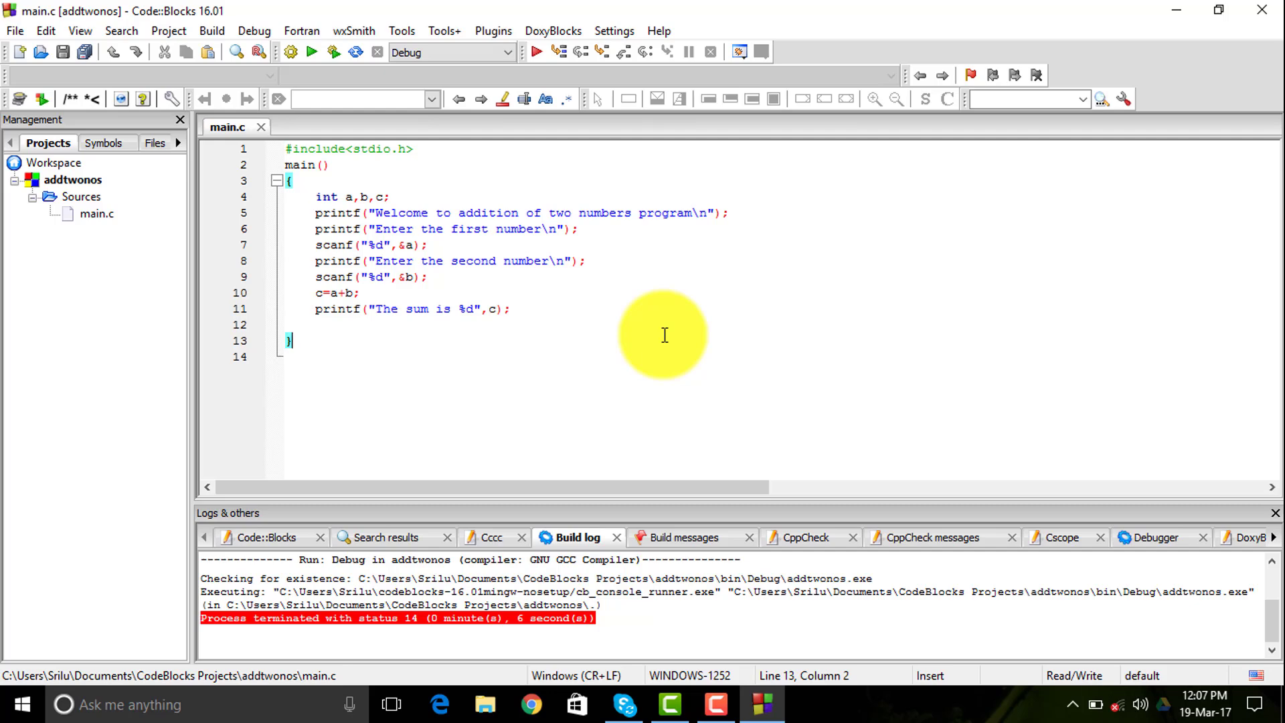
{"action": "mouse_move", "coordinate": [713, 274]}
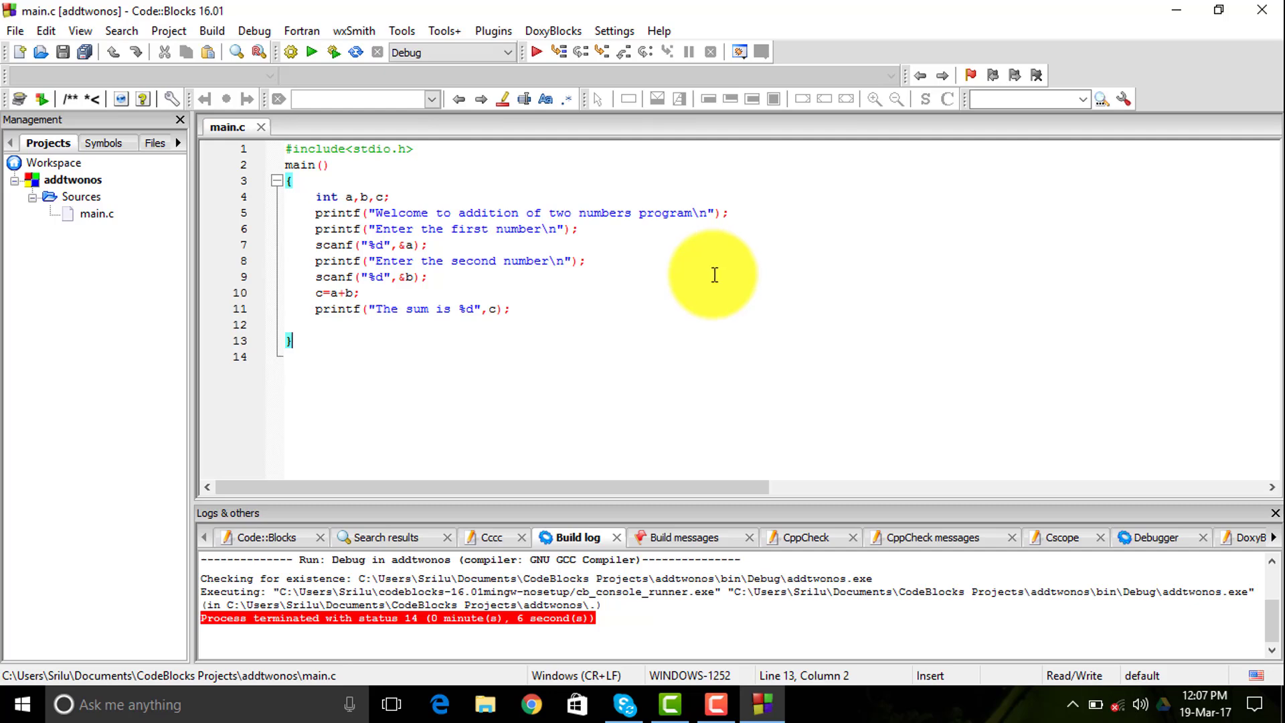